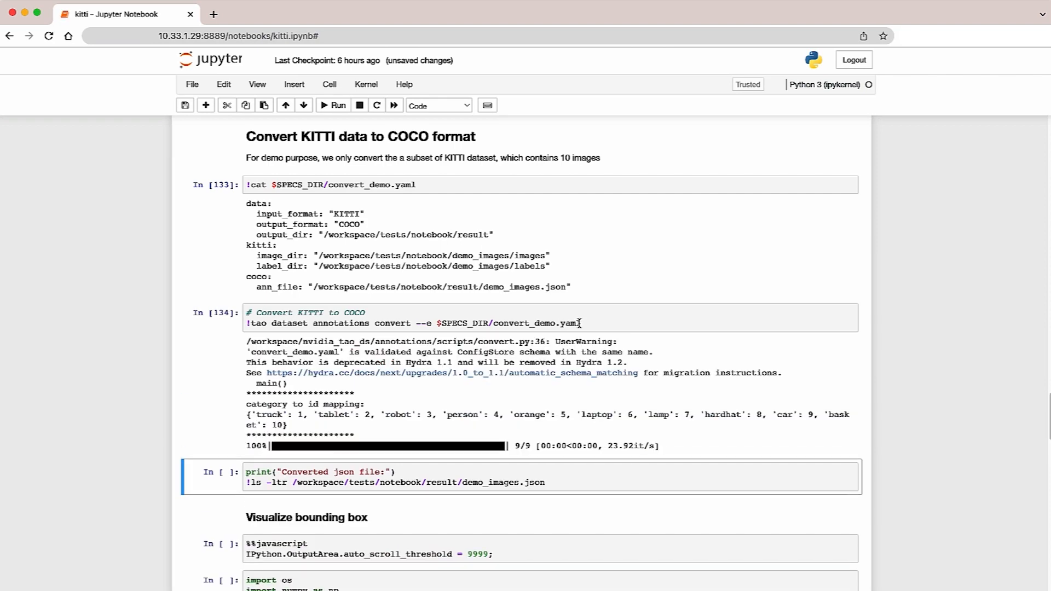
- Scroll down to the 'Generate pseudo-masks with the auto-labeler' markdown section
scroll("down", 3)
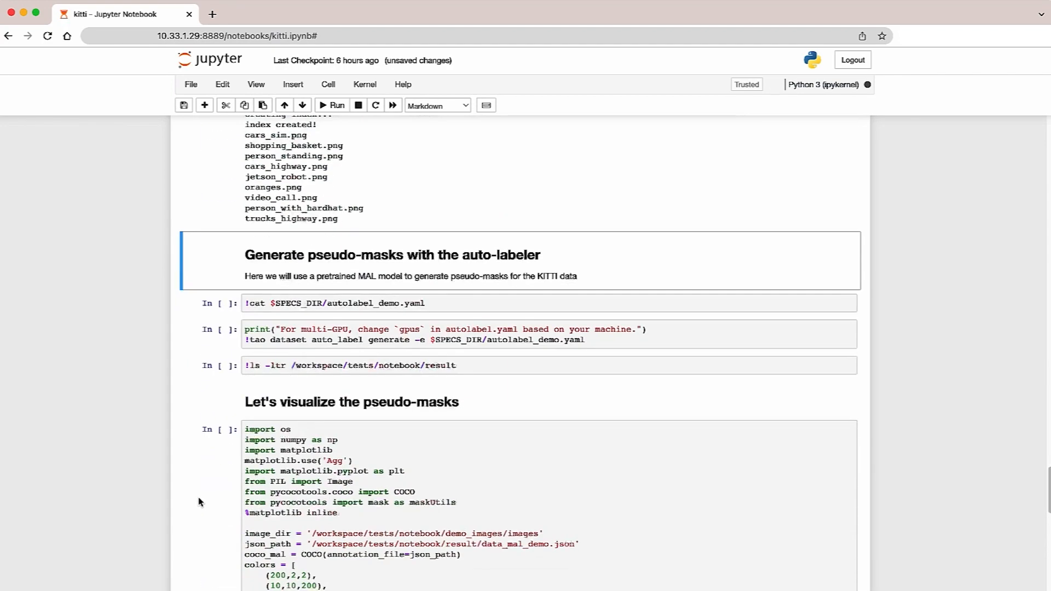
- Expand the plot output and scroll through every sample image with its bounding boxes
left_click(332, 105)
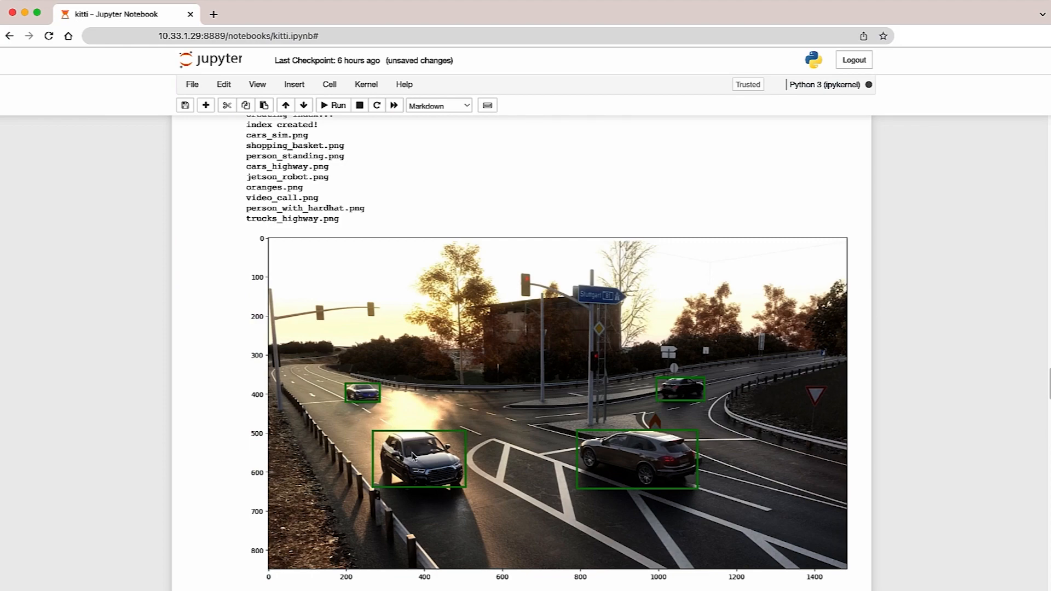
scroll("down", 3)
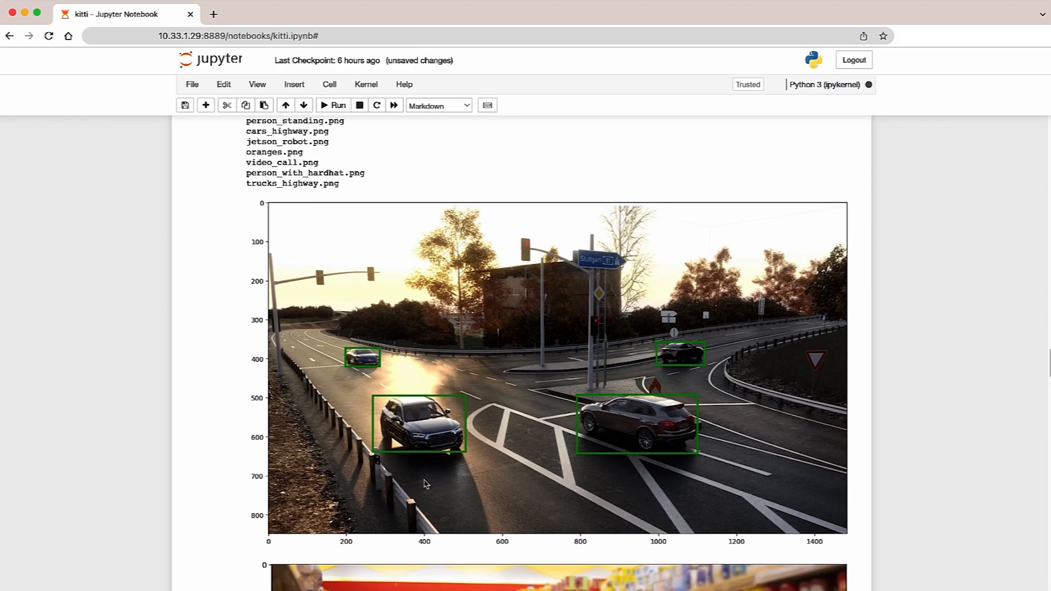
scroll("down", 3)
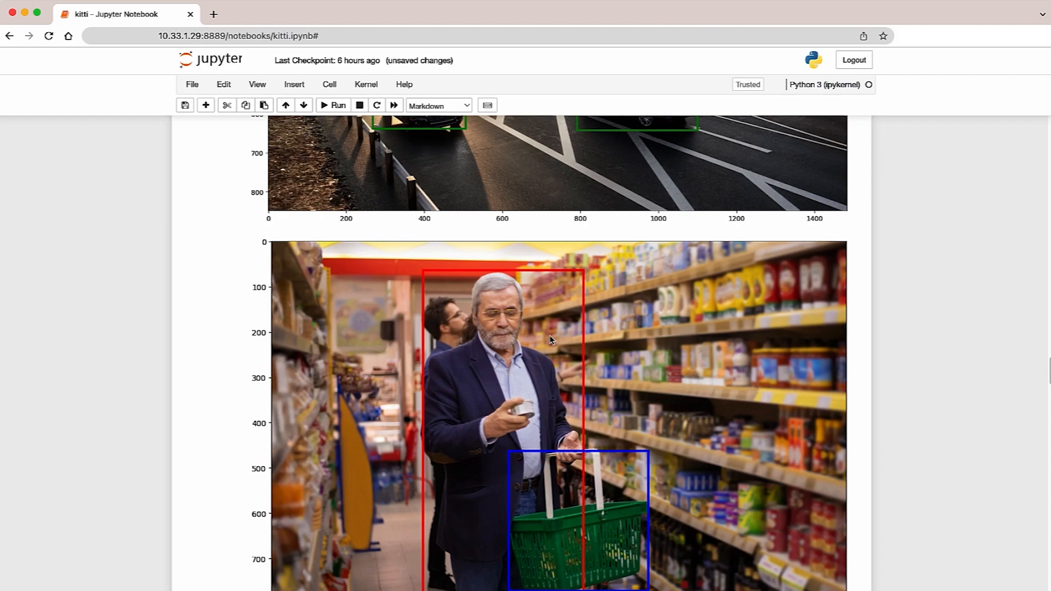
mouse_move(524, 535)
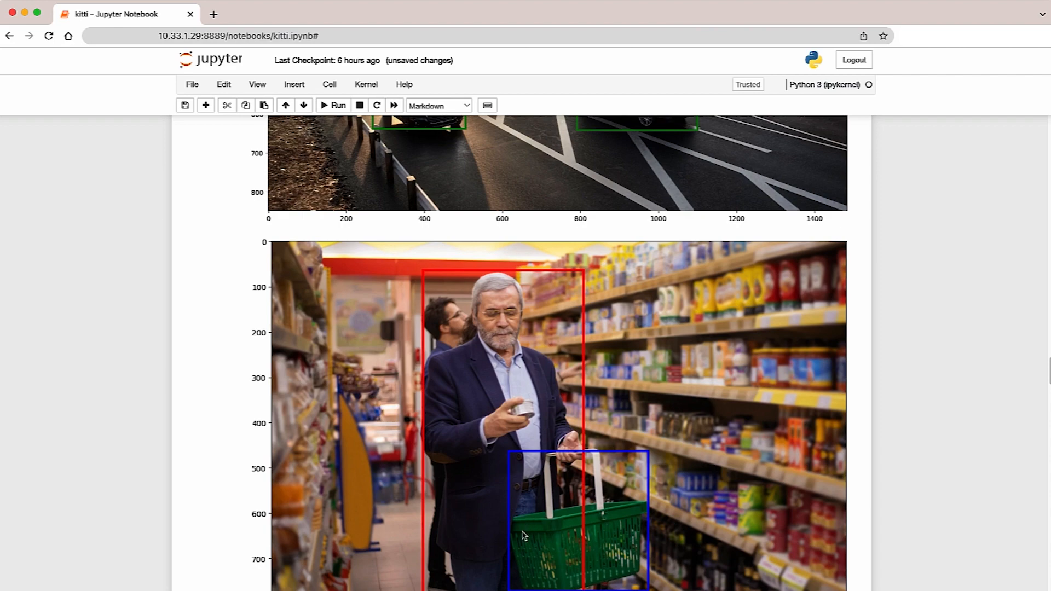
mouse_move(554, 558)
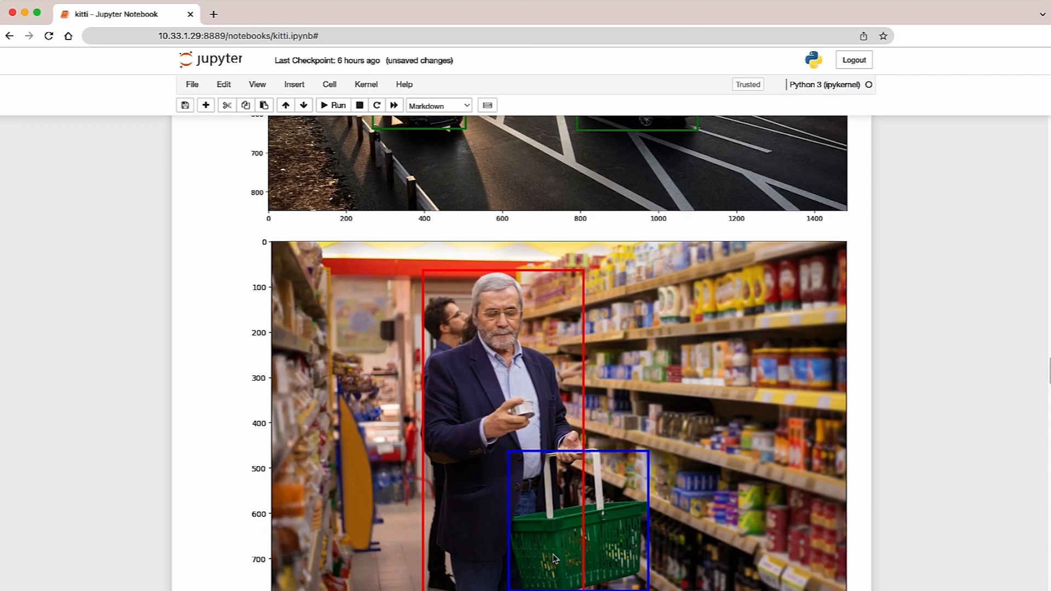
scroll("down", 3)
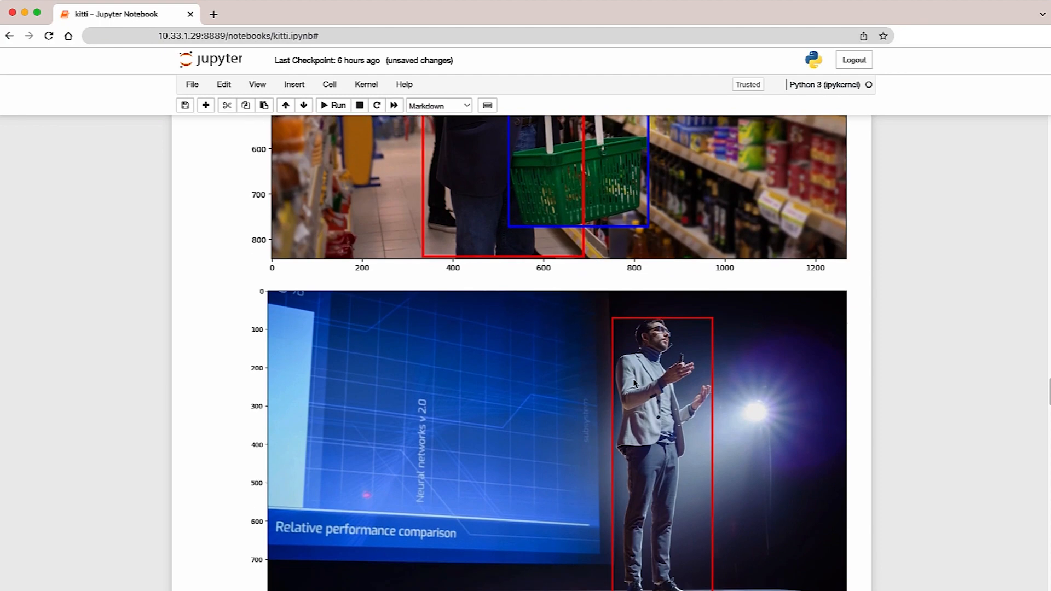
scroll("down", 3)
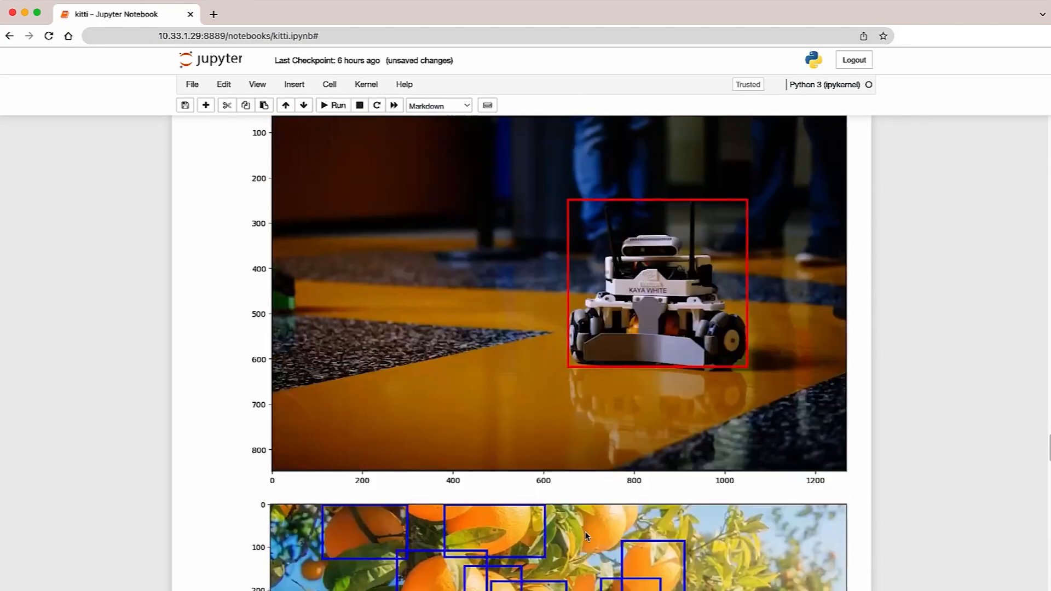
scroll("down", 3)
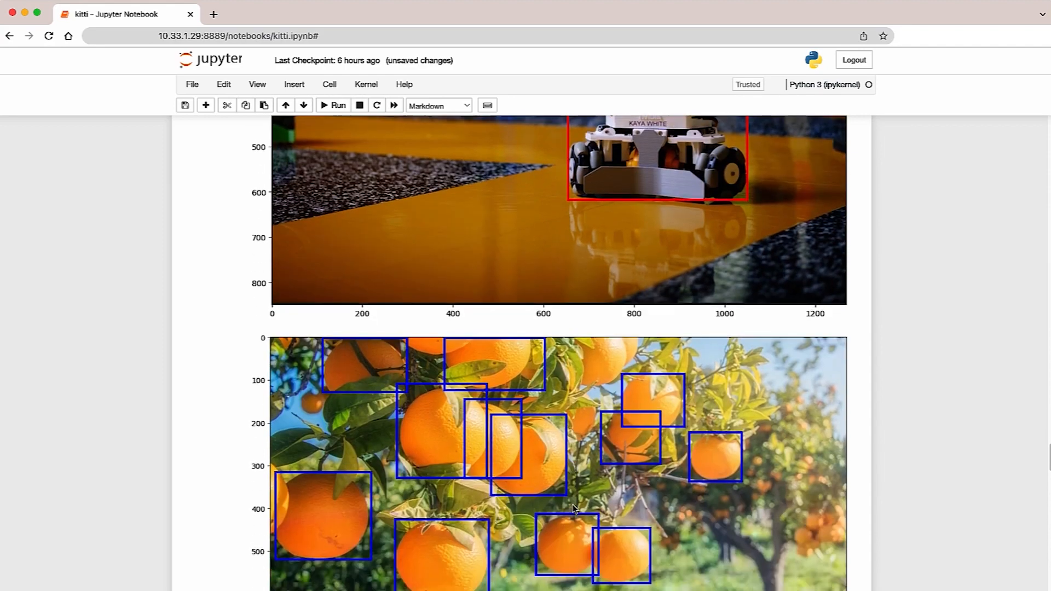
scroll("down", 3)
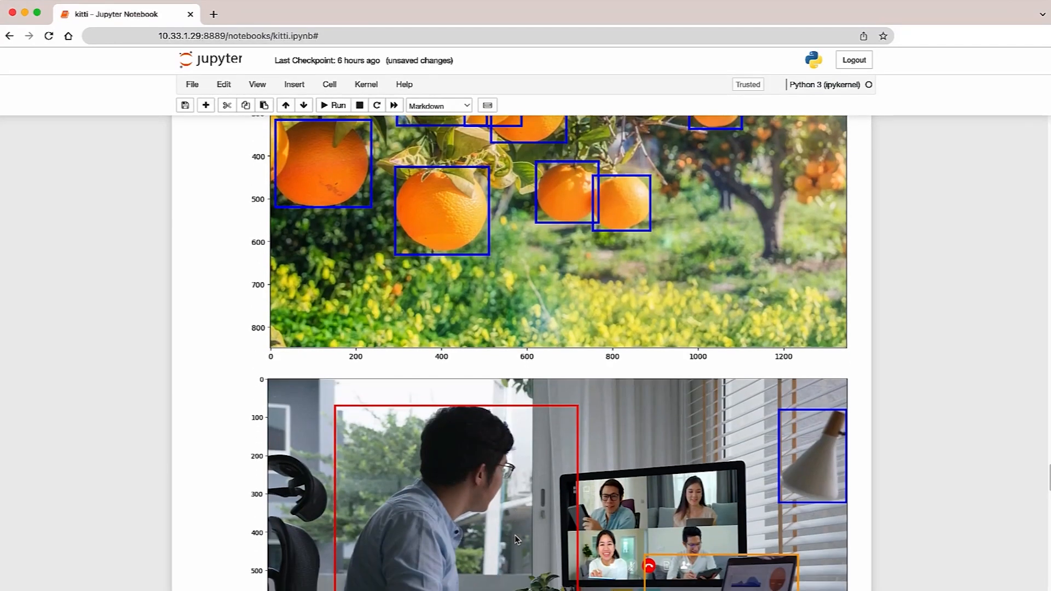
scroll("down", 3)
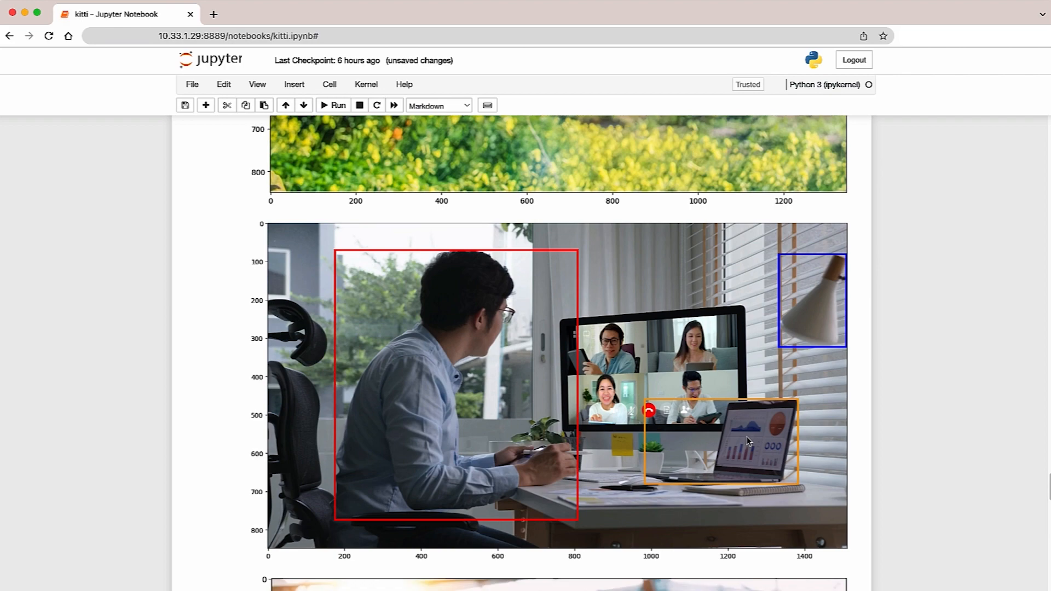
scroll("down", 3)
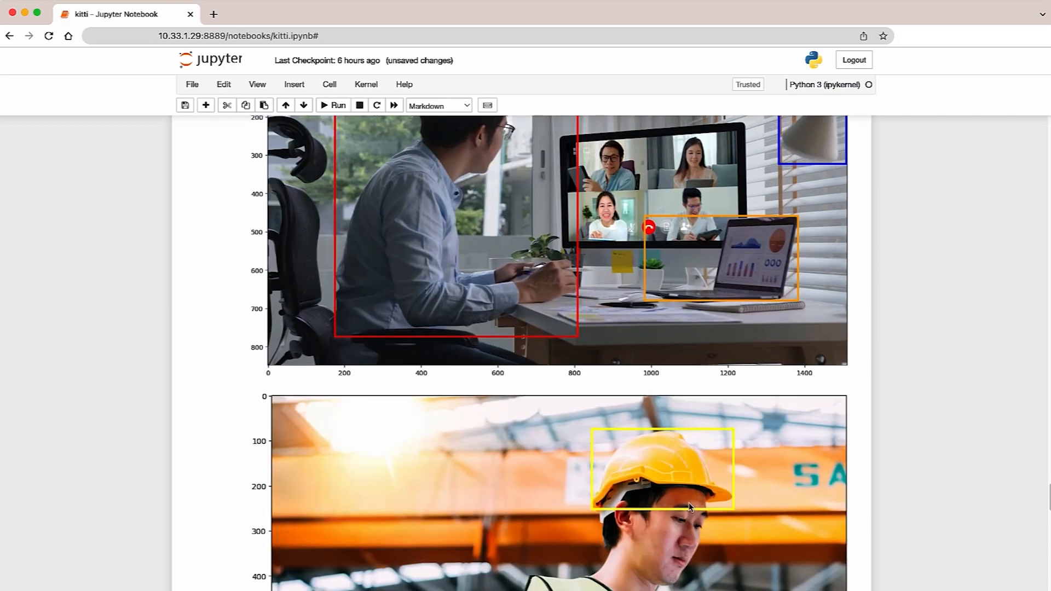
scroll("down", 3)
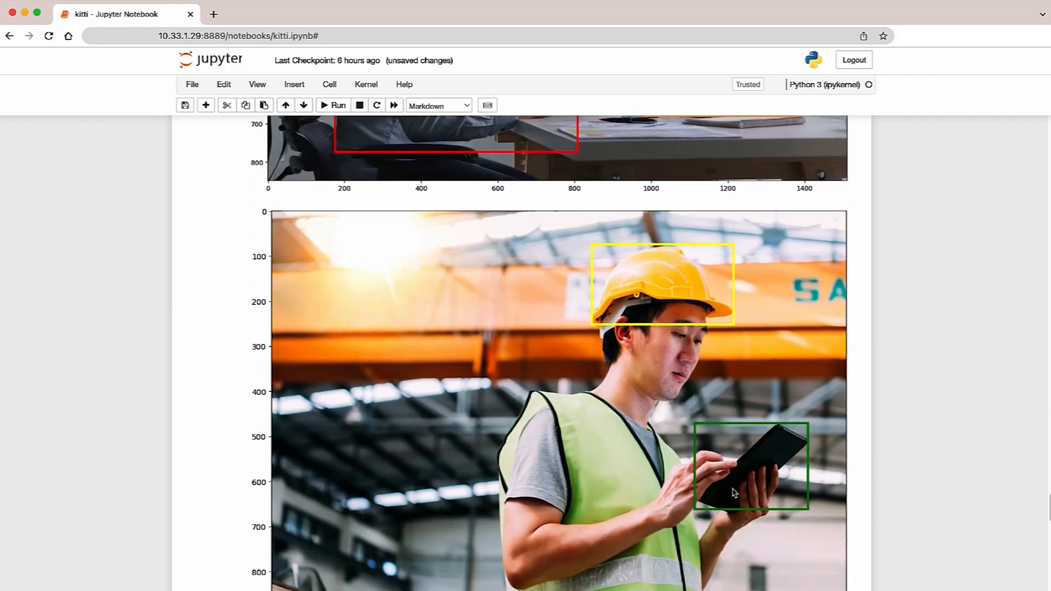
scroll("down", 3)
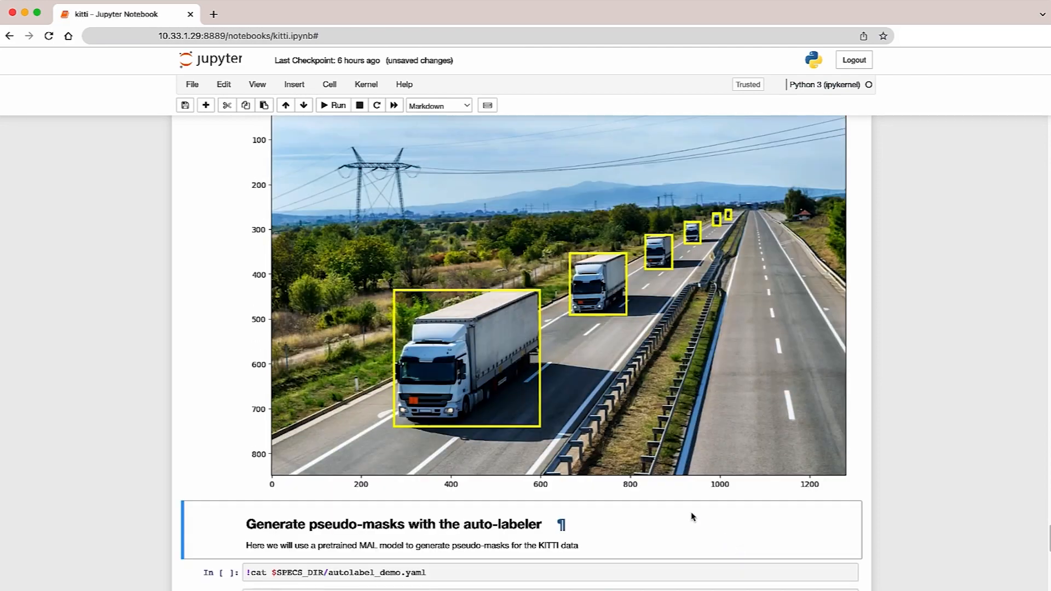
mouse_move(621, 531)
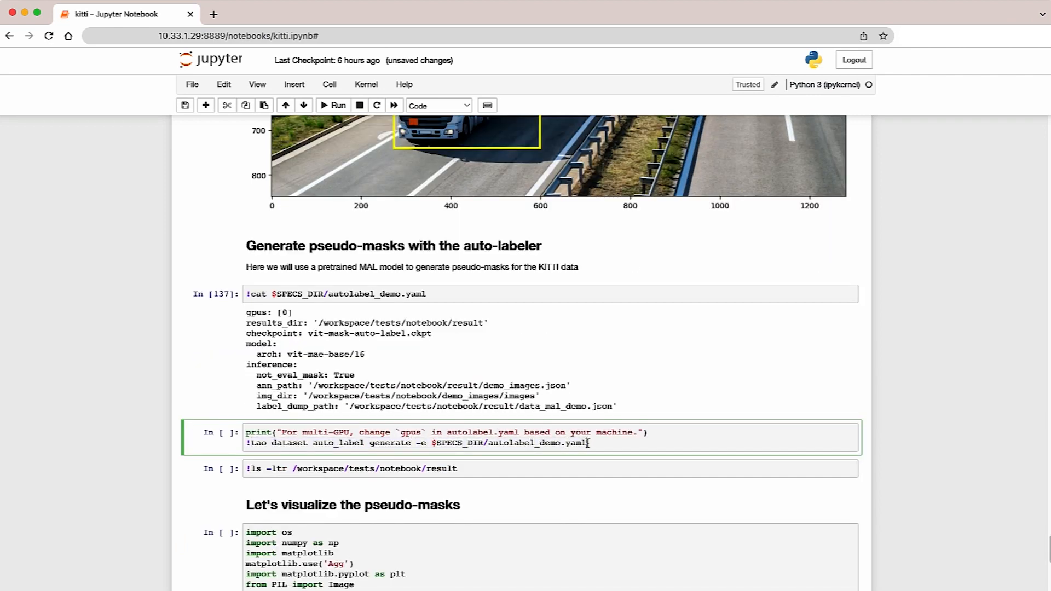
- Select the tao auto_label generate cell to edit the generation command
left_click(333, 106)
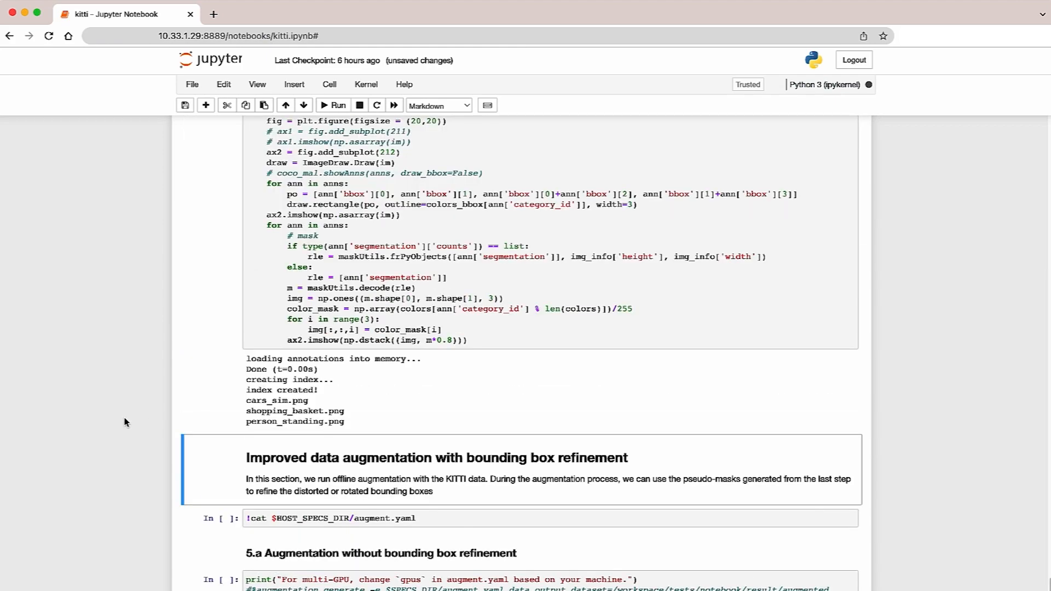
- Scroll to the first pseudo-mask result showing cars filled with blue masks
scroll("down", 3)
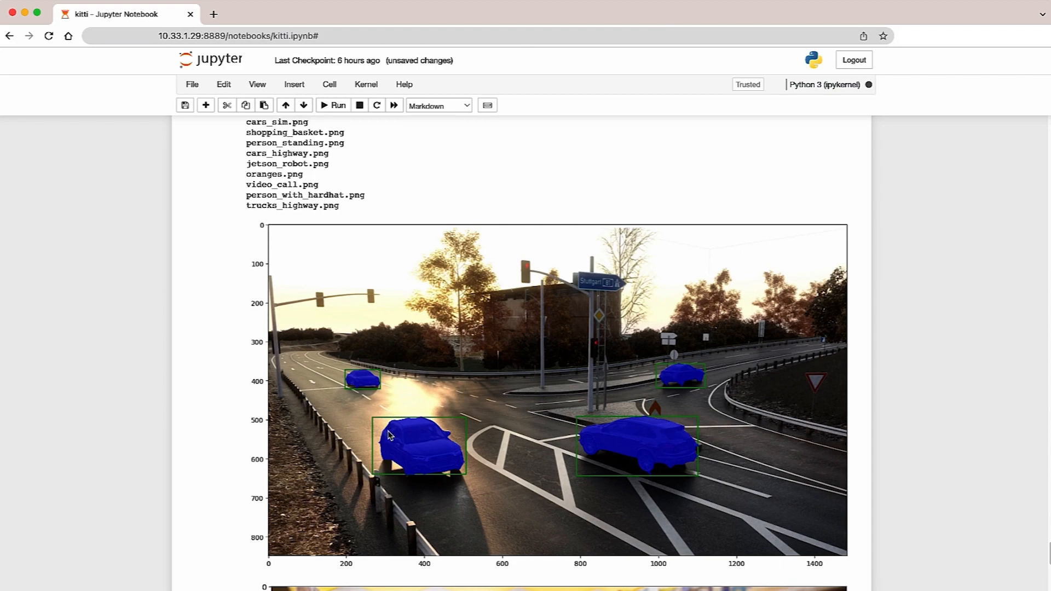
mouse_move(444, 490)
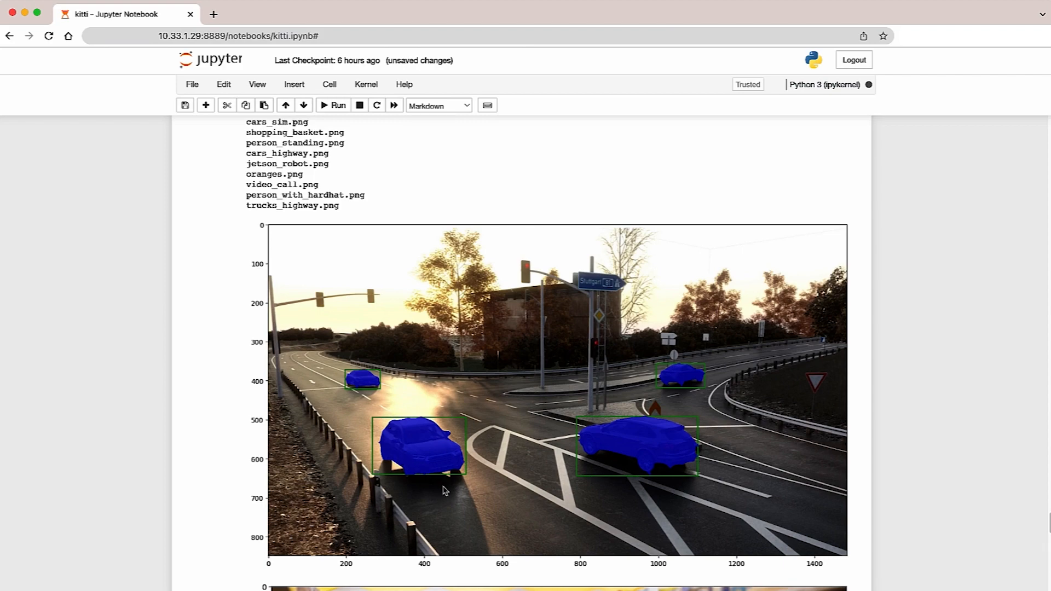
- Scroll through the masked shopper-and-basket, stage speaker and highway car images
scroll("down", 3)
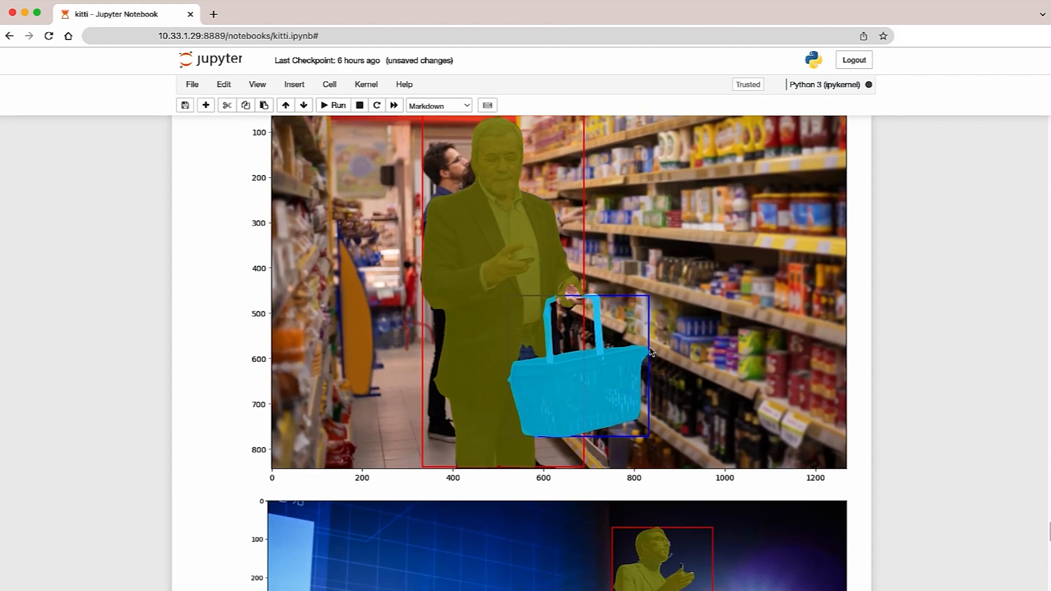
mouse_move(574, 303)
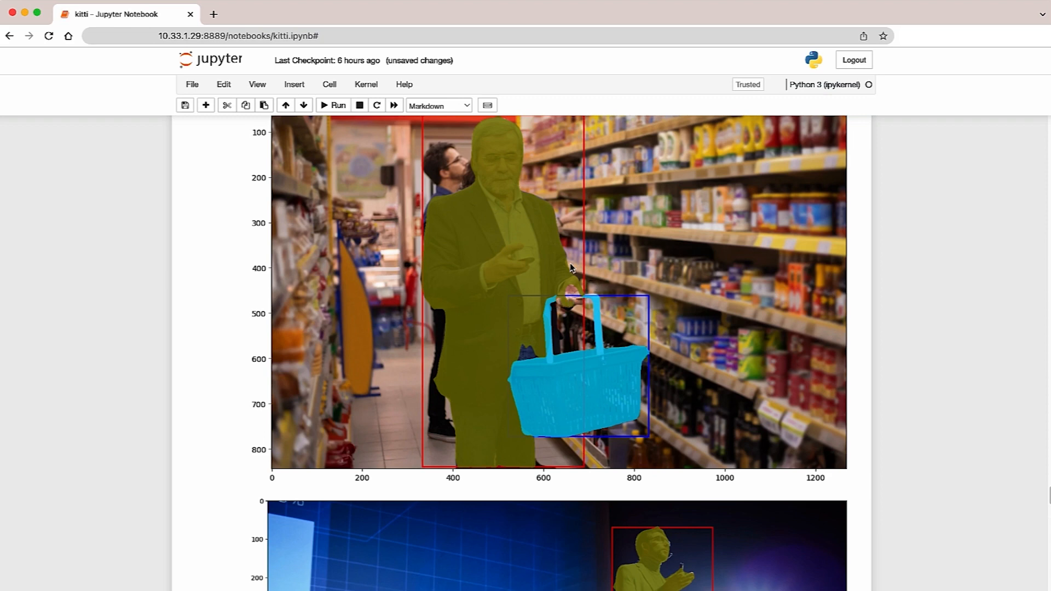
mouse_move(597, 307)
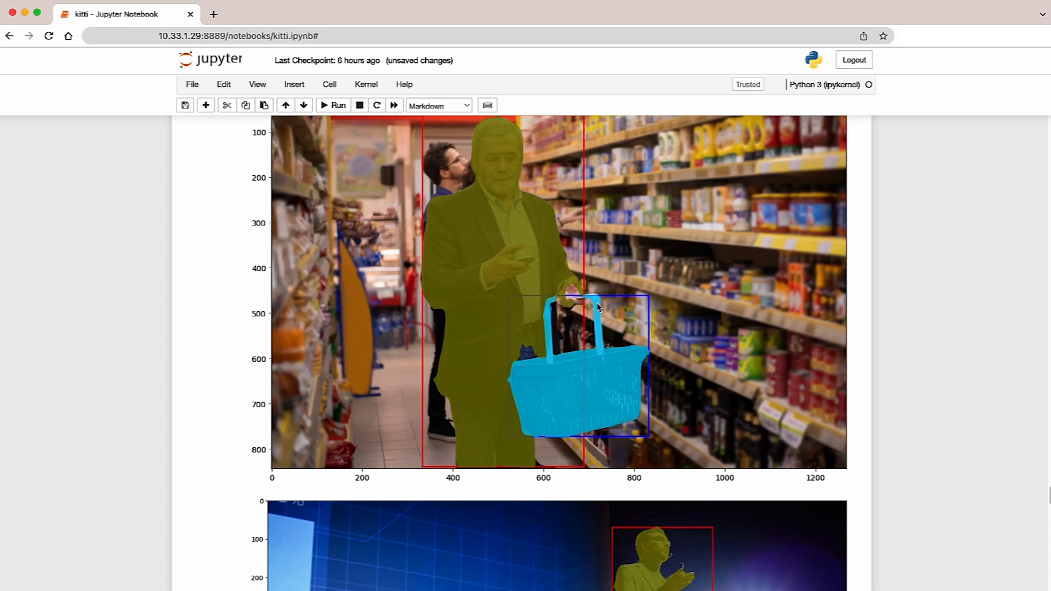
mouse_move(620, 421)
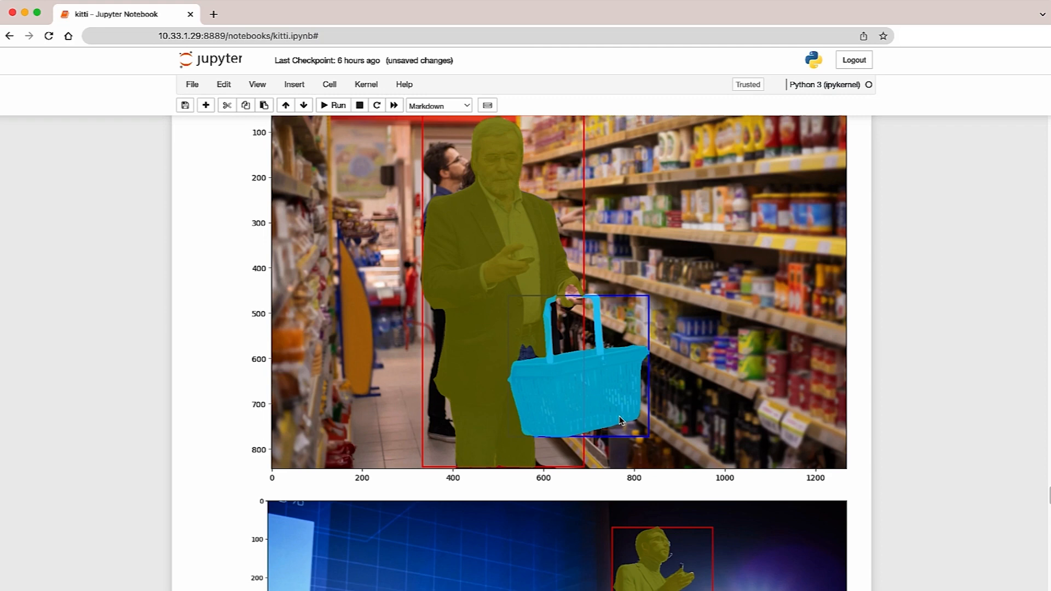
scroll("down", 3)
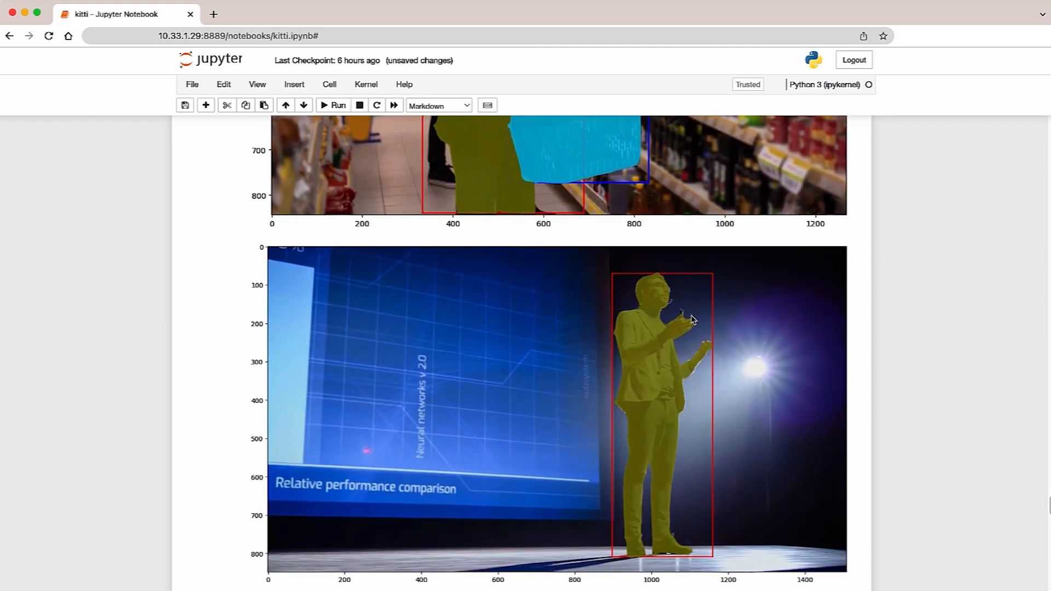
scroll("down", 3)
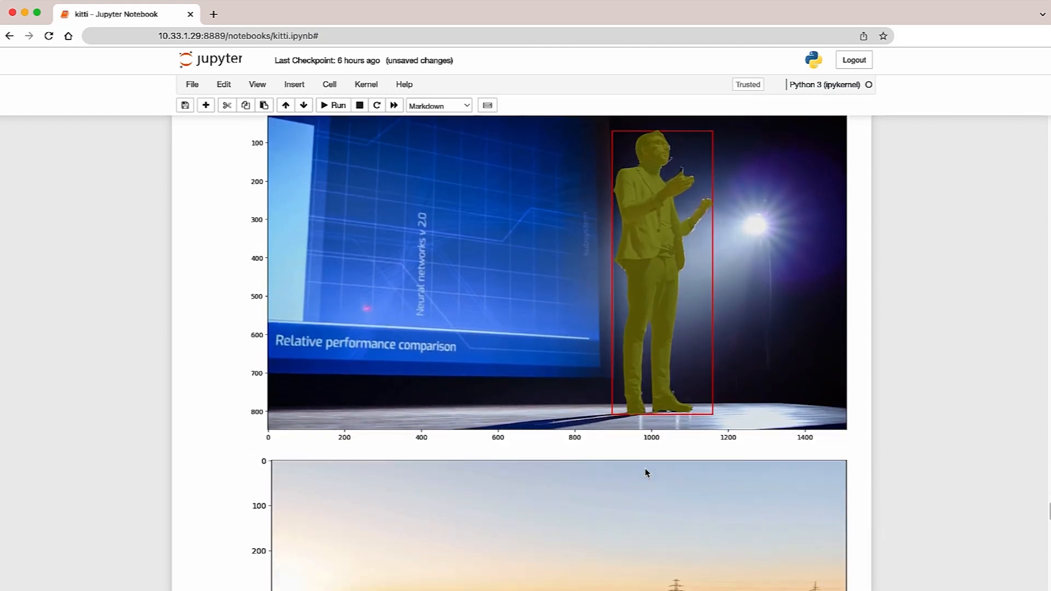
scroll("down", 3)
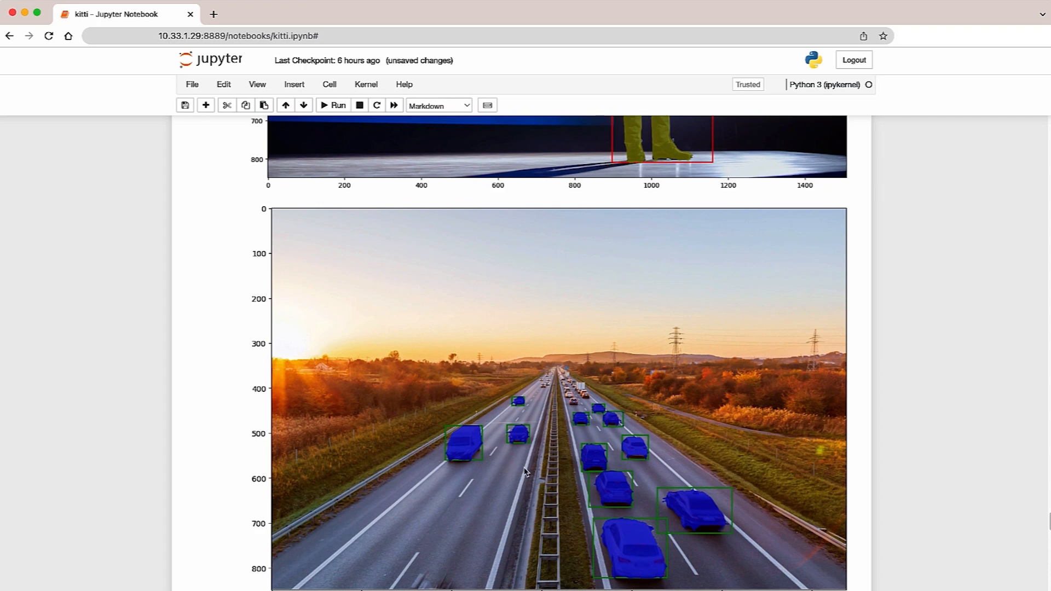
mouse_move(465, 461)
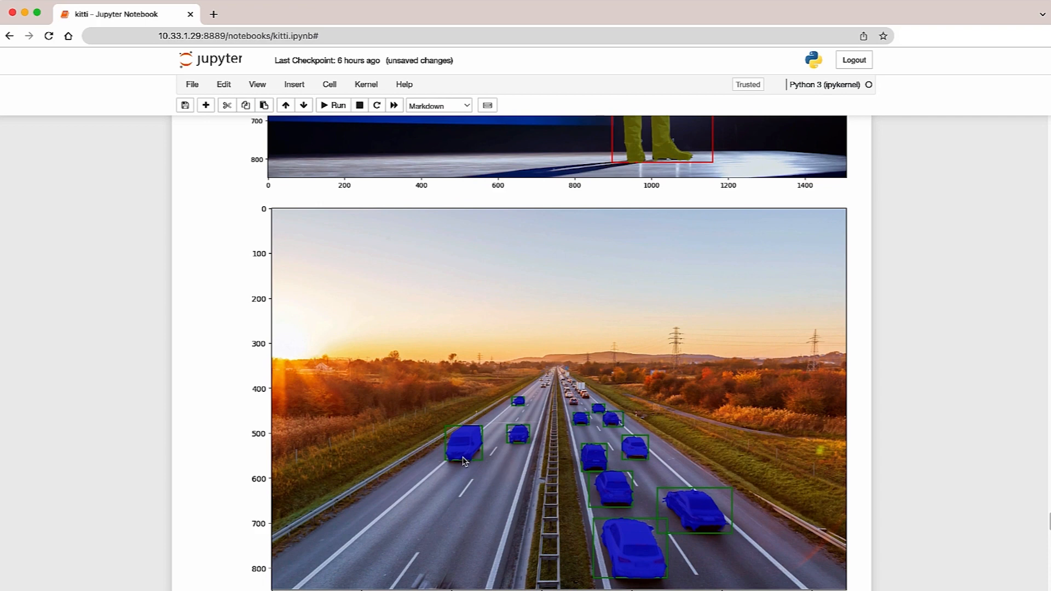
mouse_move(469, 443)
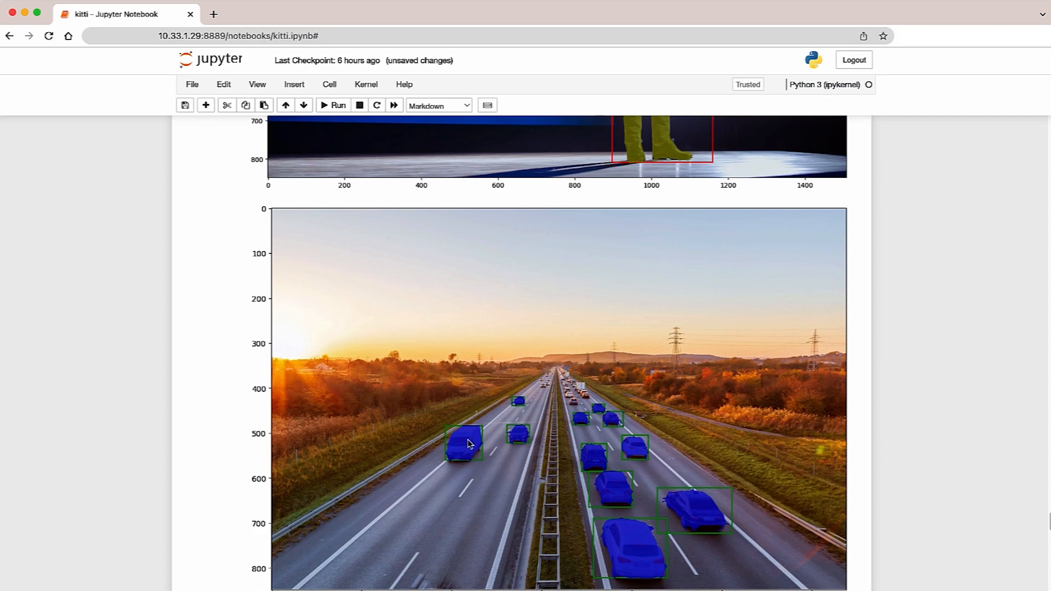
scroll("down", 3)
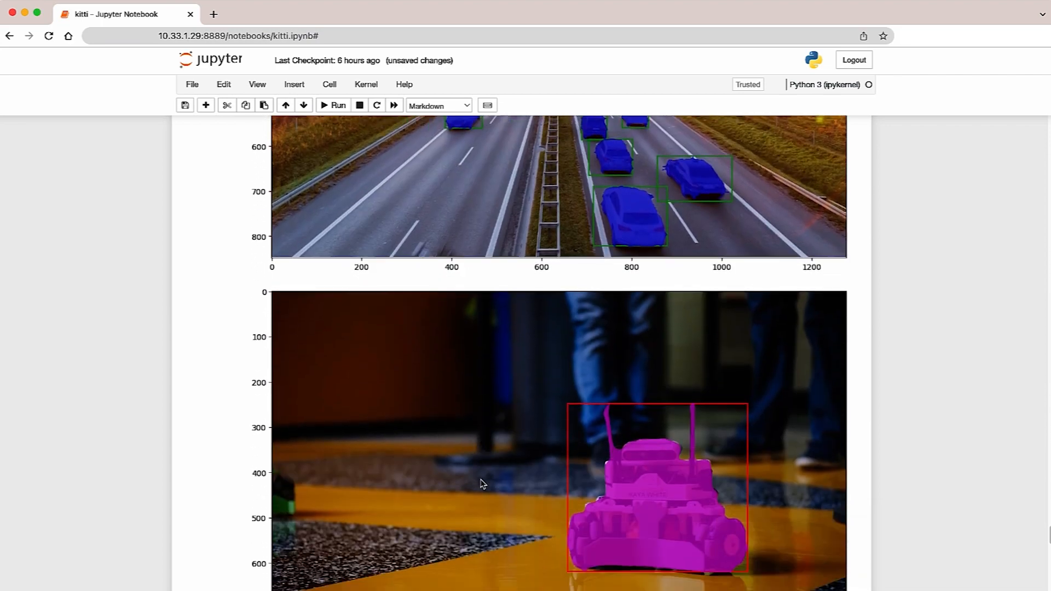
- Scroll until the magenta-masked tracked robot image is fully visible
scroll("down", 3)
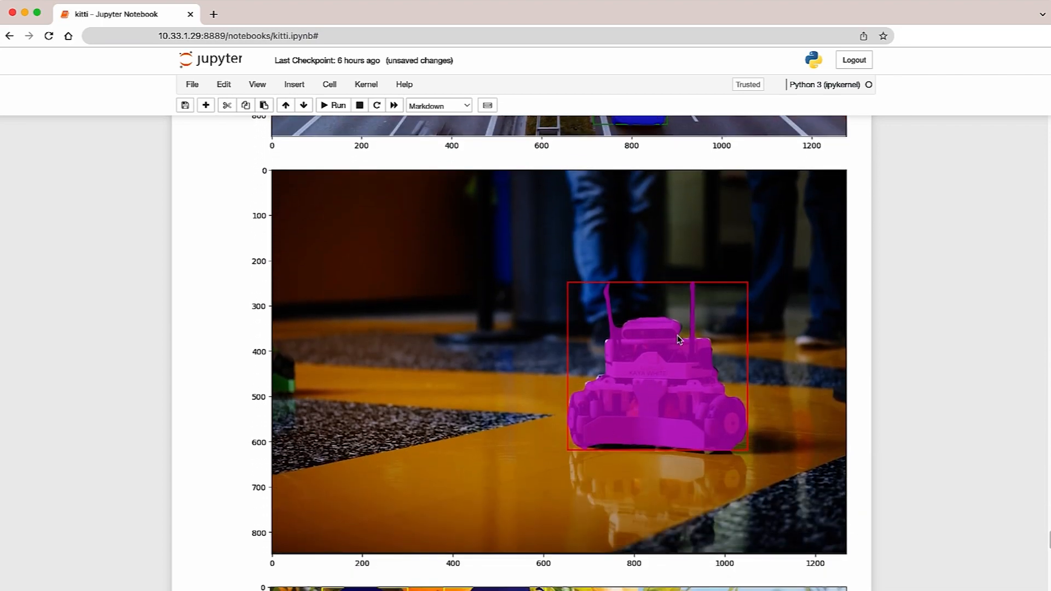
mouse_move(615, 341)
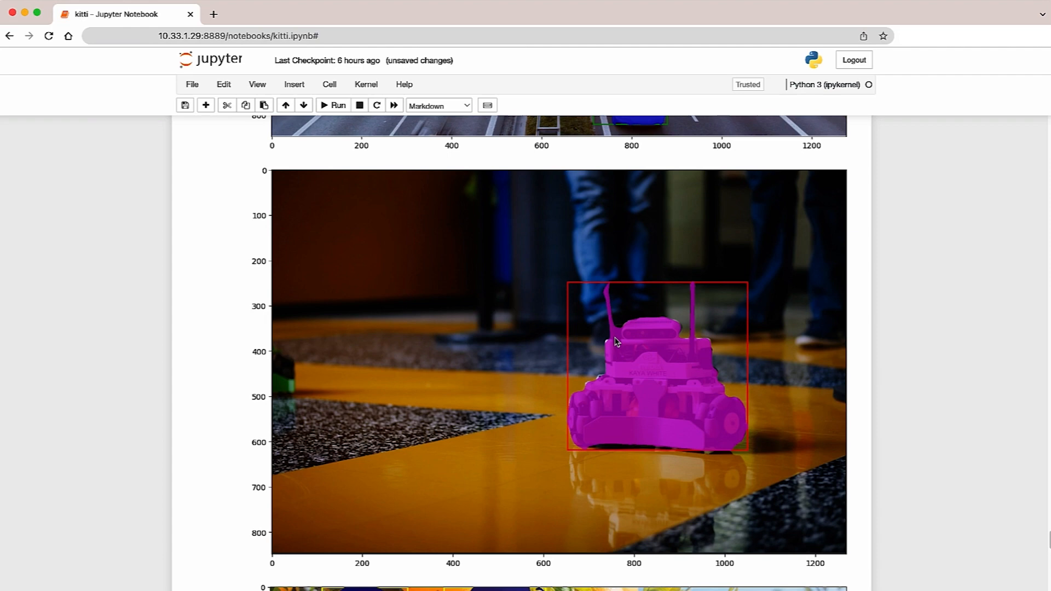
mouse_move(625, 402)
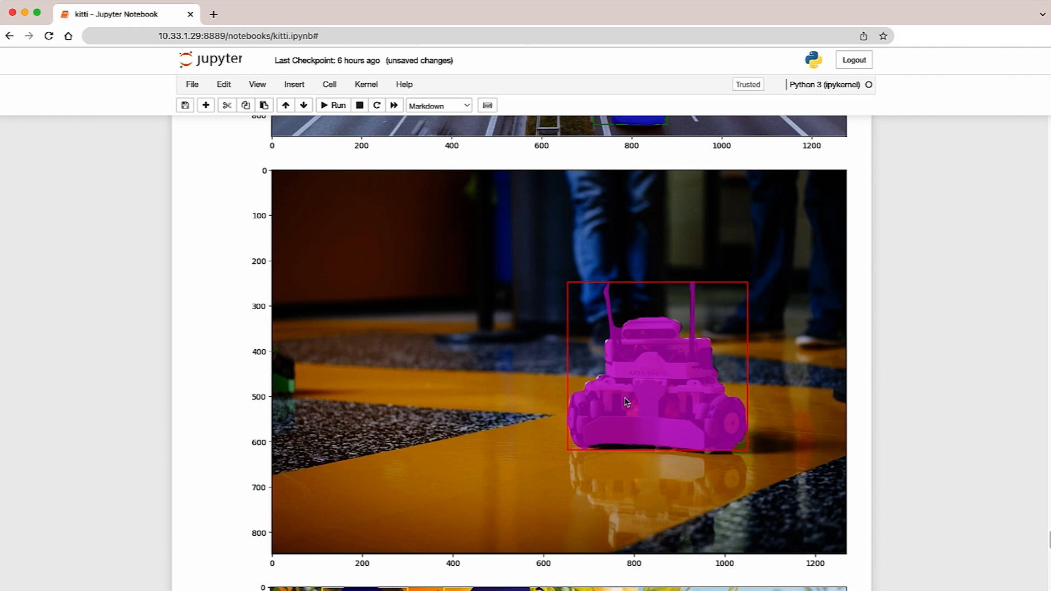
- Scroll down to the orange-tree image with dark blue fruit masks
scroll("down", 3)
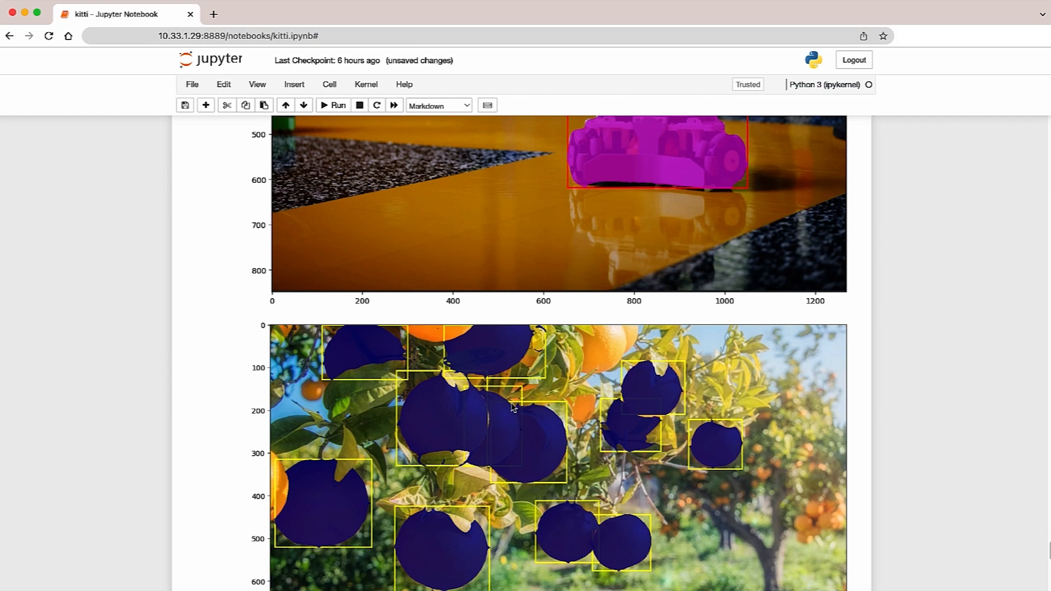
mouse_move(531, 428)
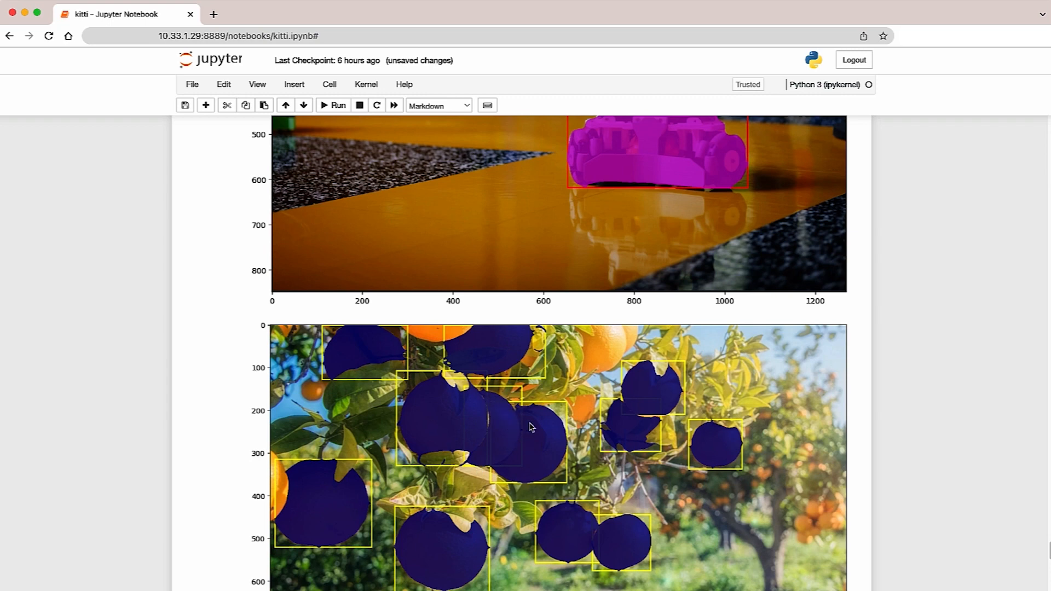
mouse_move(488, 399)
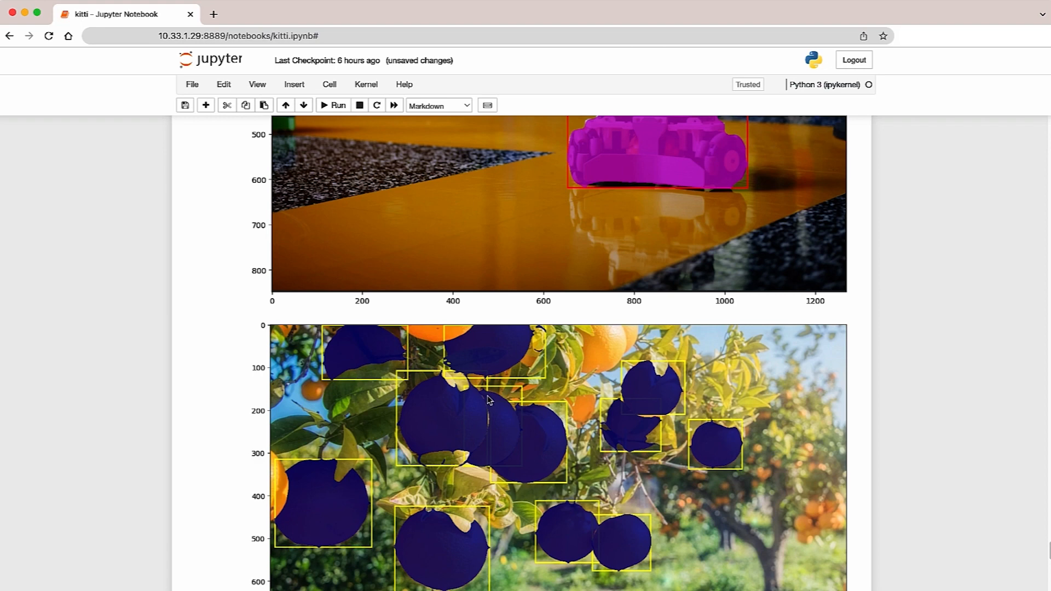
mouse_move(478, 446)
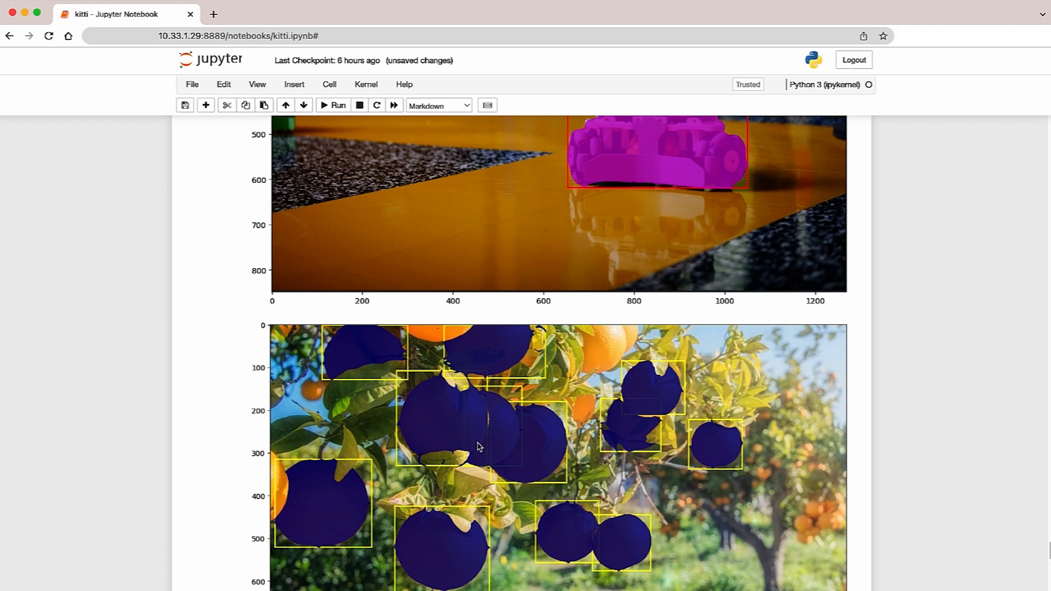
mouse_move(475, 447)
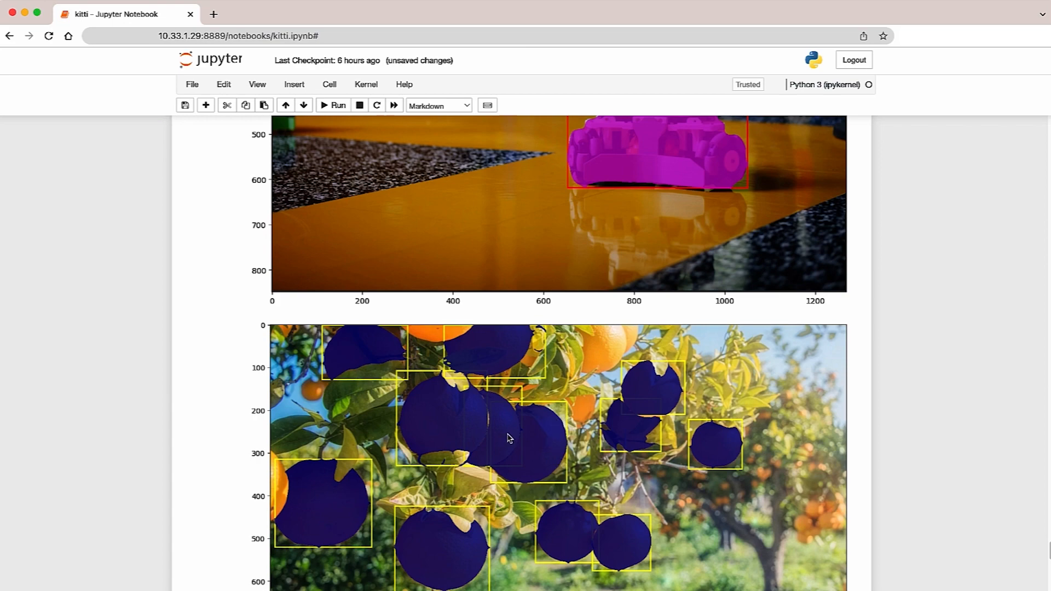
mouse_move(458, 459)
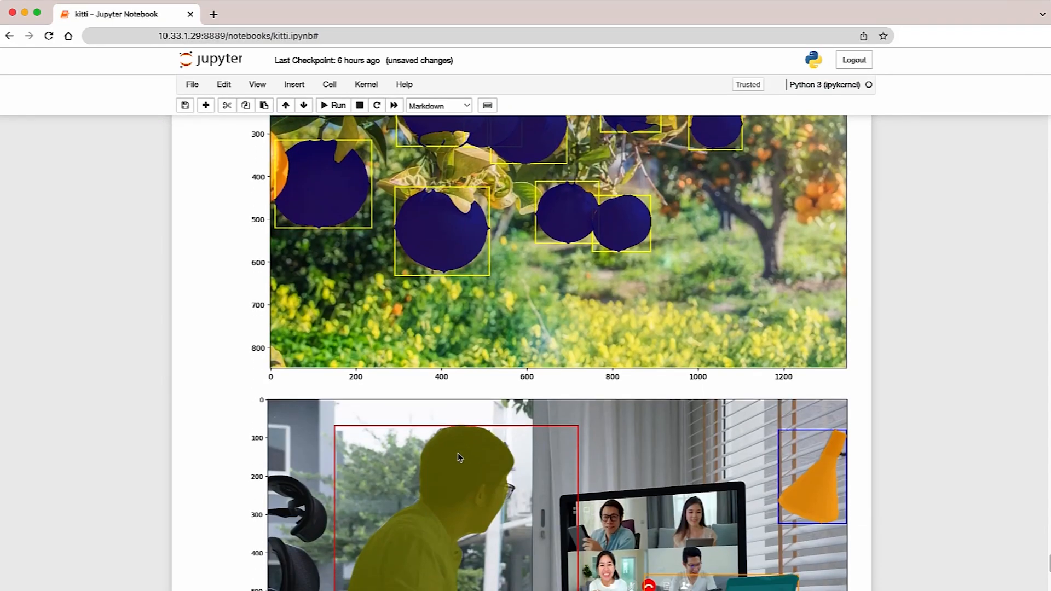
- Scroll to show the office scene with the masked man, laptop and lamp
scroll("down", 3)
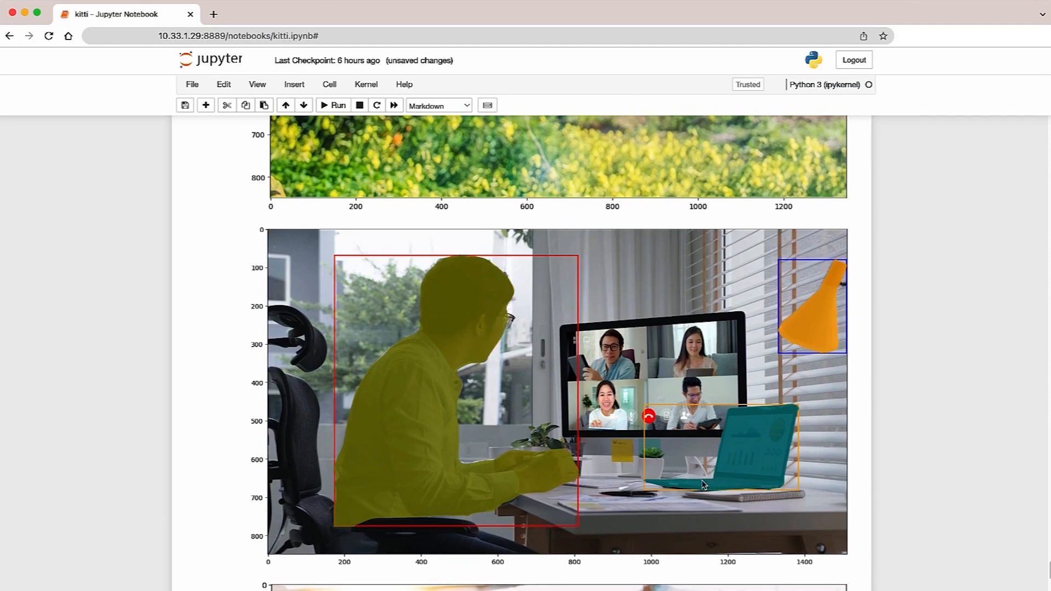
mouse_move(761, 489)
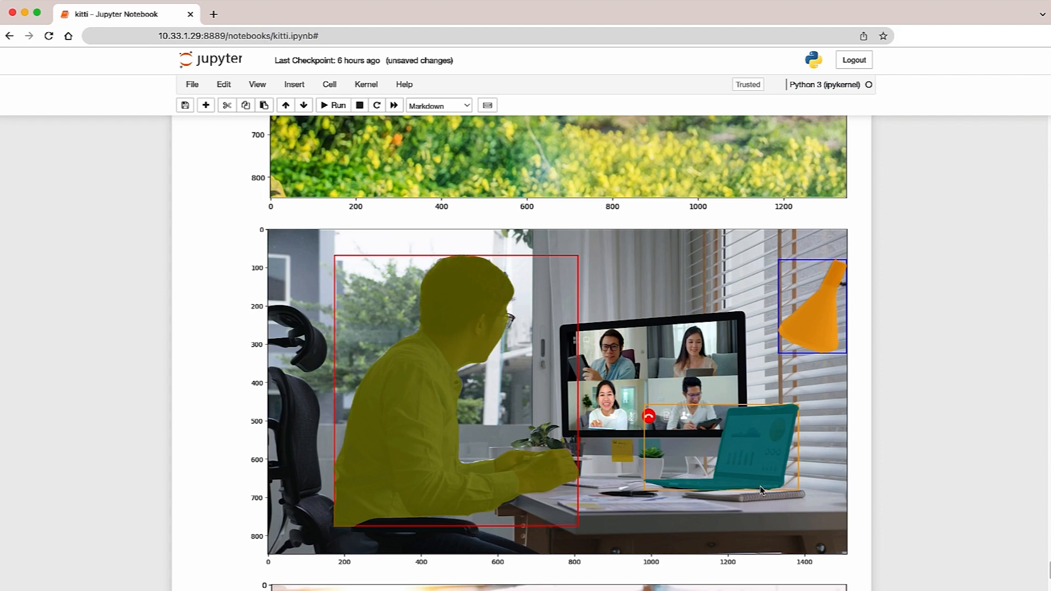
mouse_move(806, 338)
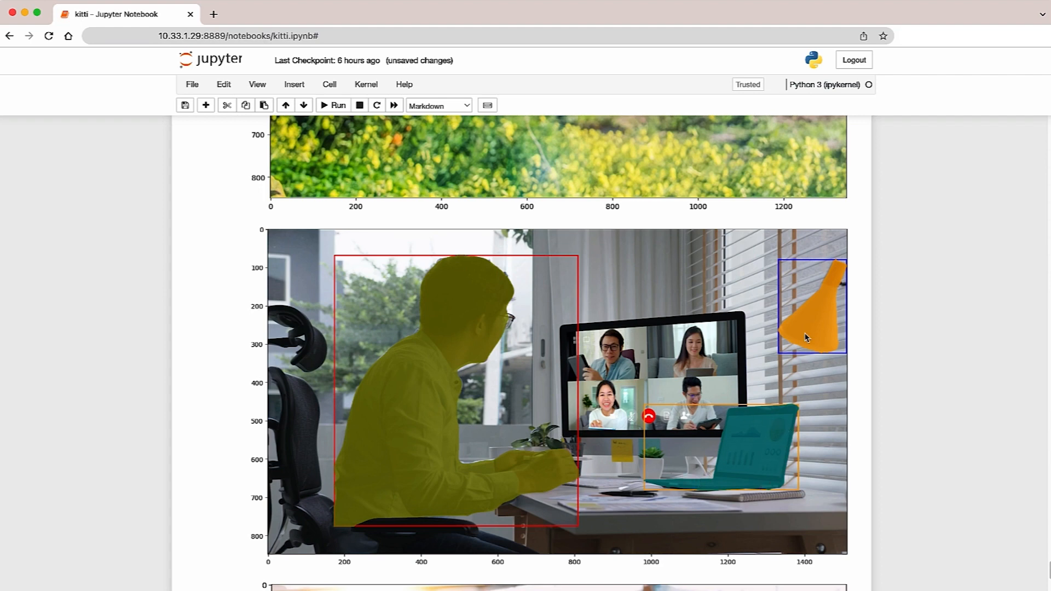
mouse_move(629, 510)
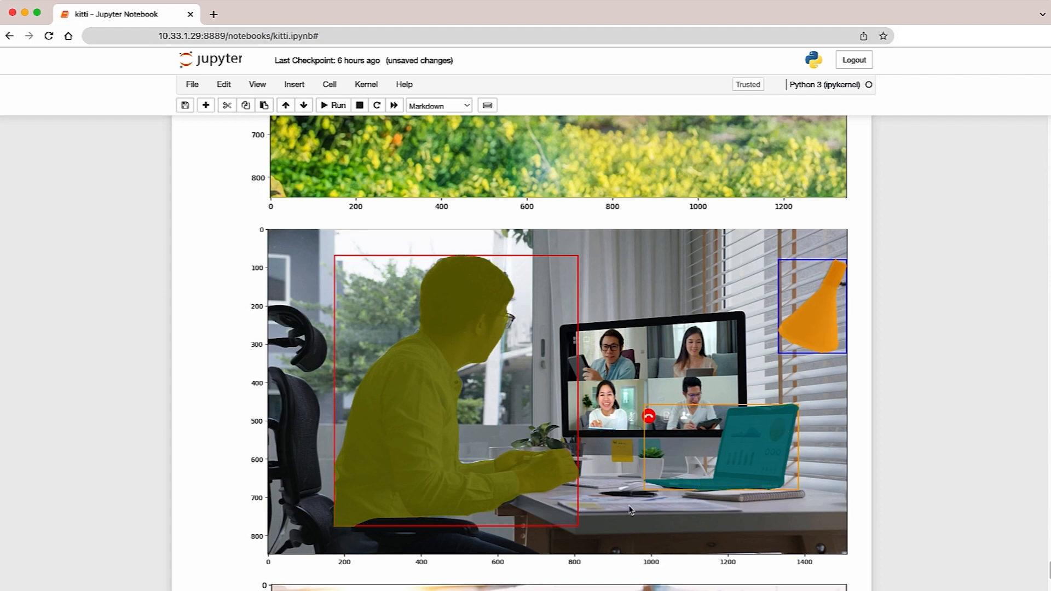
- Scroll to the warehouse worker image with red hardhat and blue tablet masks
scroll("down", 3)
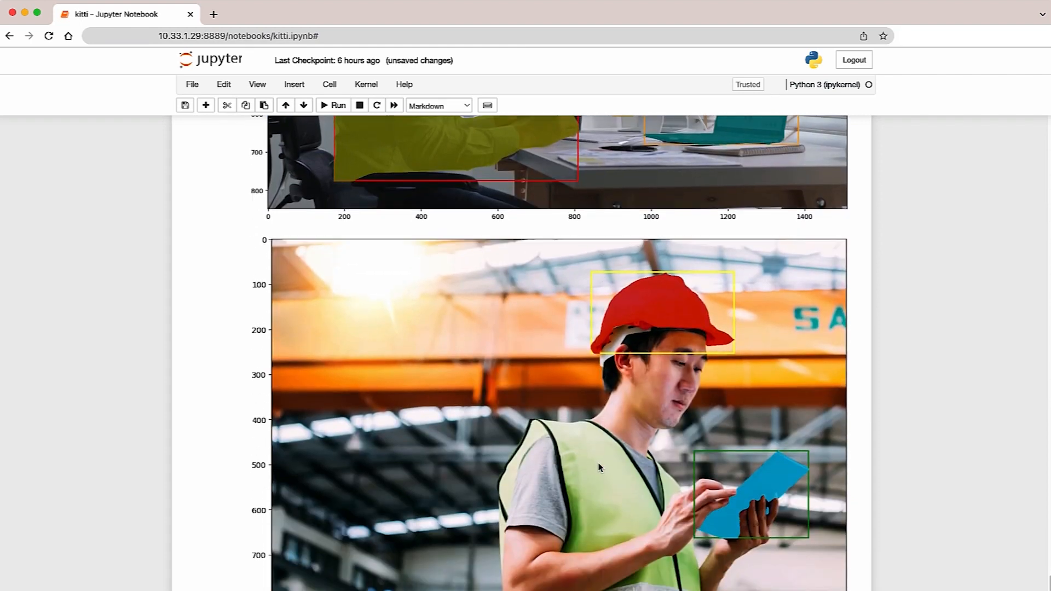
scroll("down", 3)
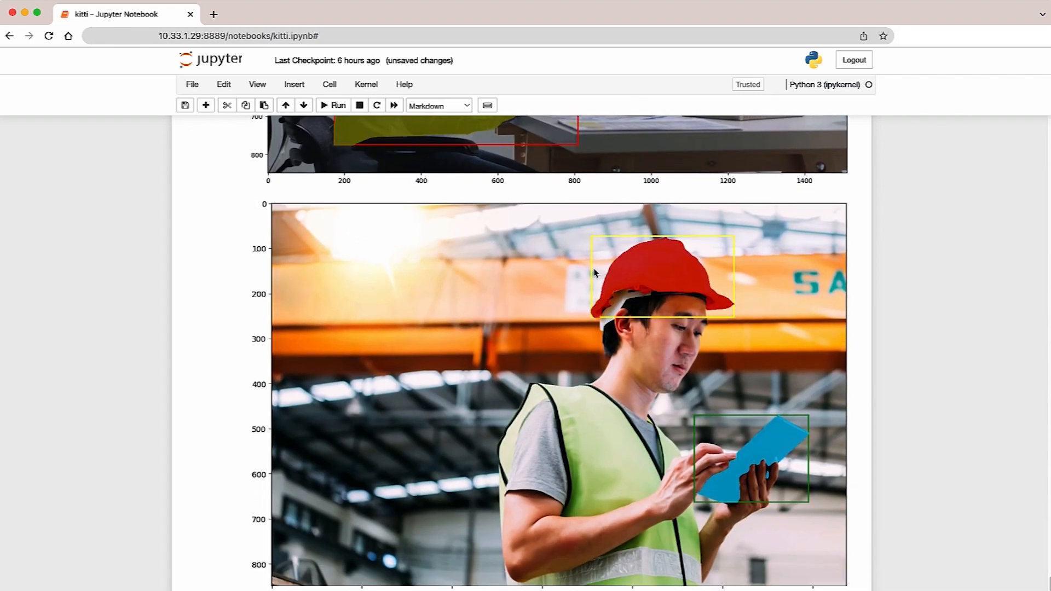
mouse_move(736, 347)
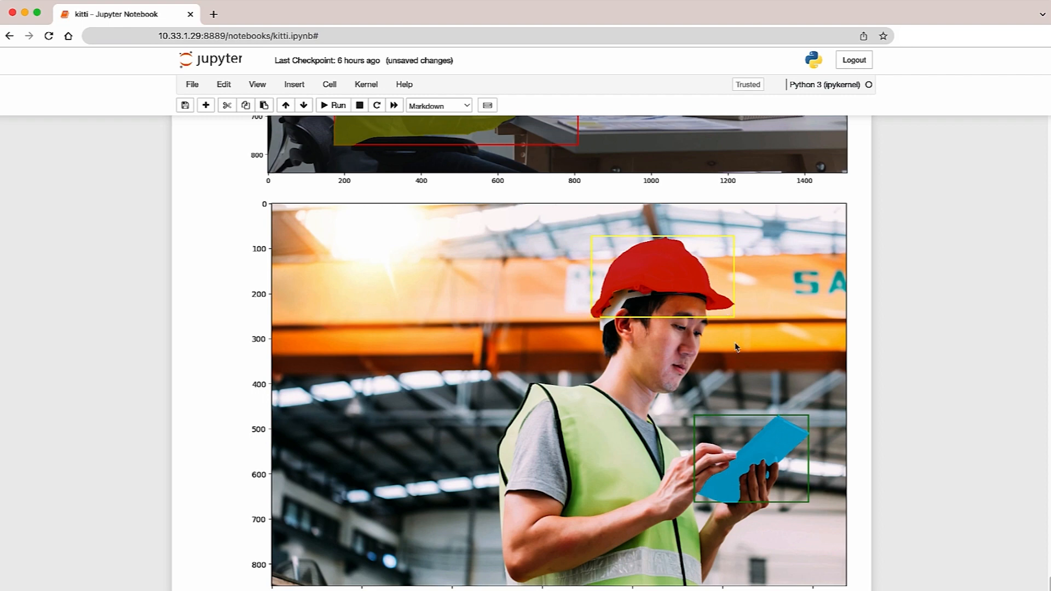
mouse_move(791, 489)
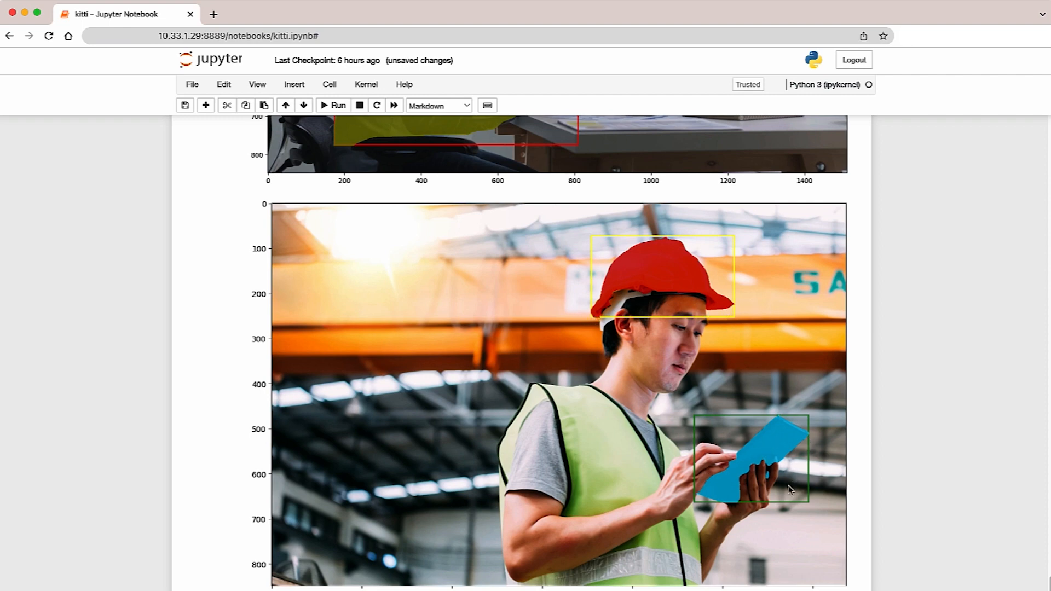
mouse_move(770, 474)
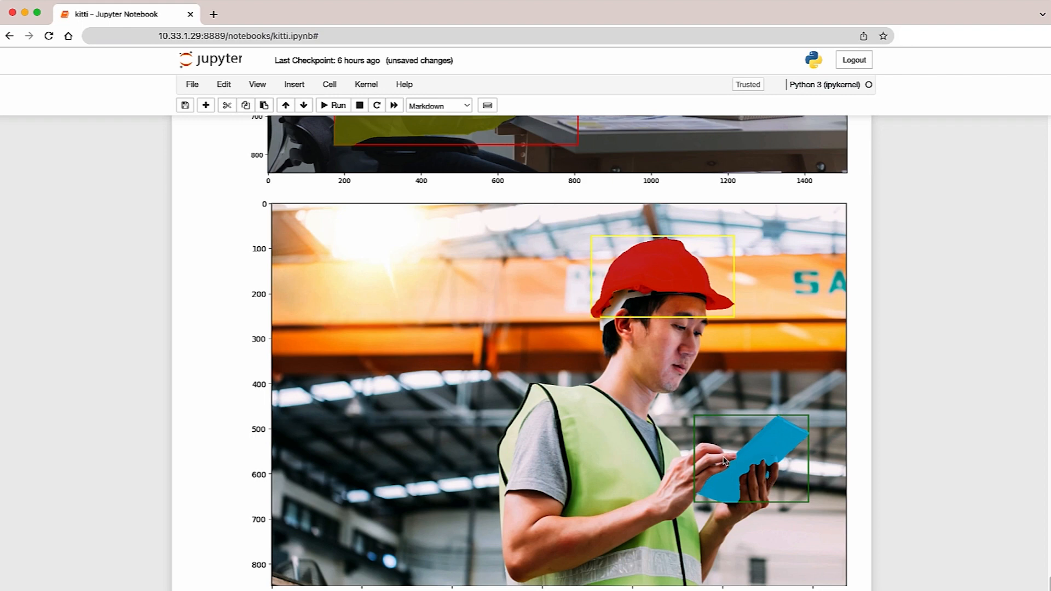
mouse_move(752, 450)
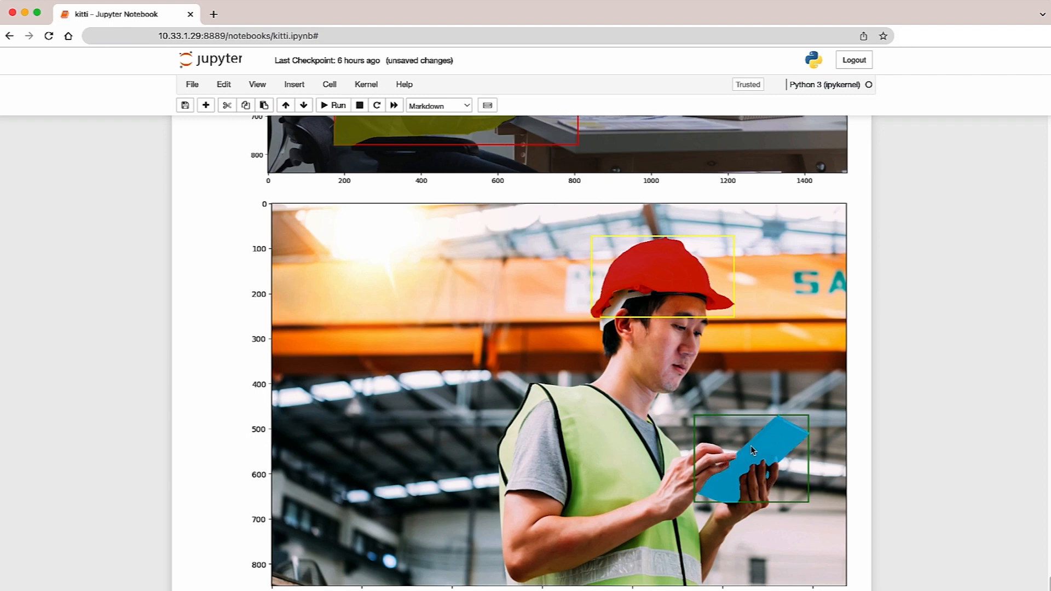
- Scroll to the blue-masked highway trucks image and the next section heading
scroll("down", 3)
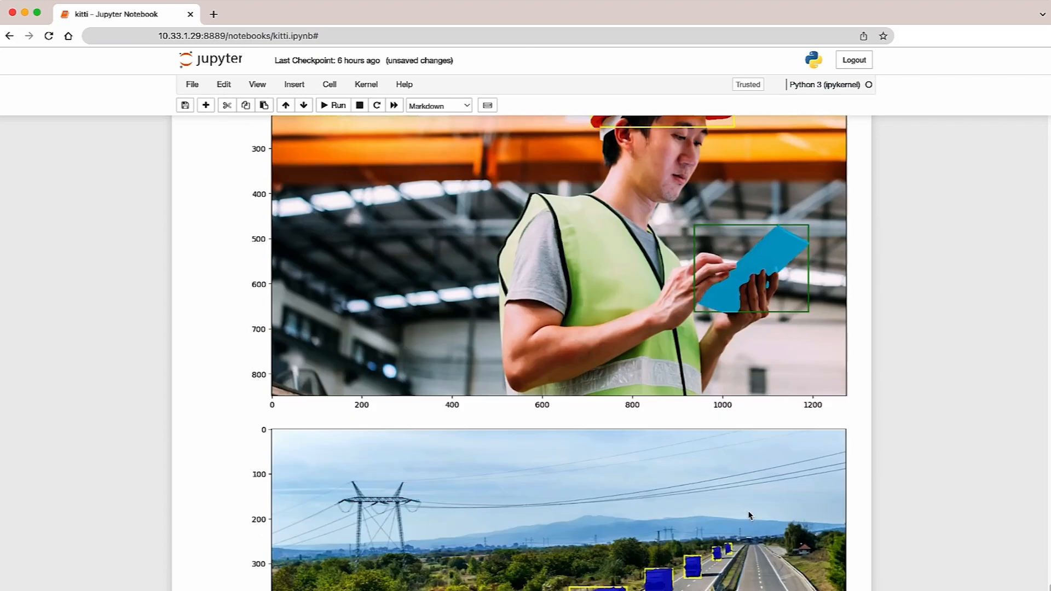
scroll("down", 3)
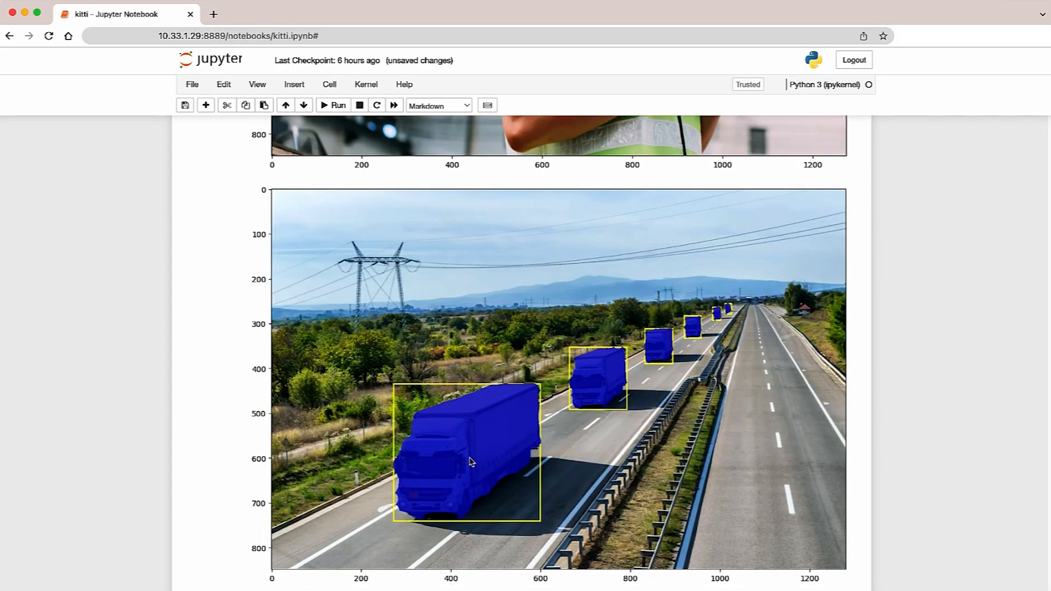
mouse_move(544, 404)
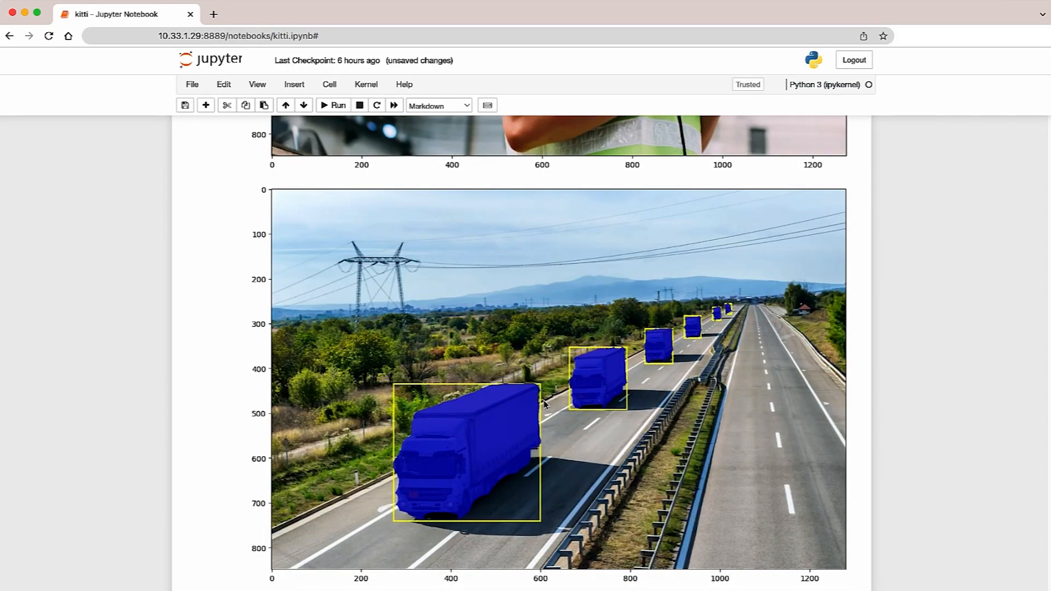
scroll("down", 3)
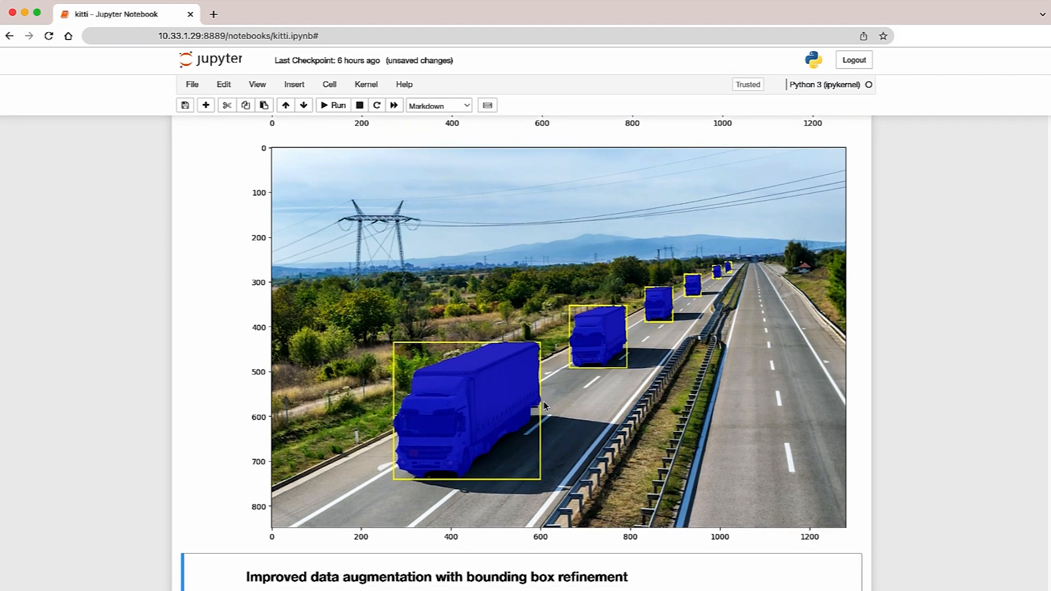
mouse_move(543, 407)
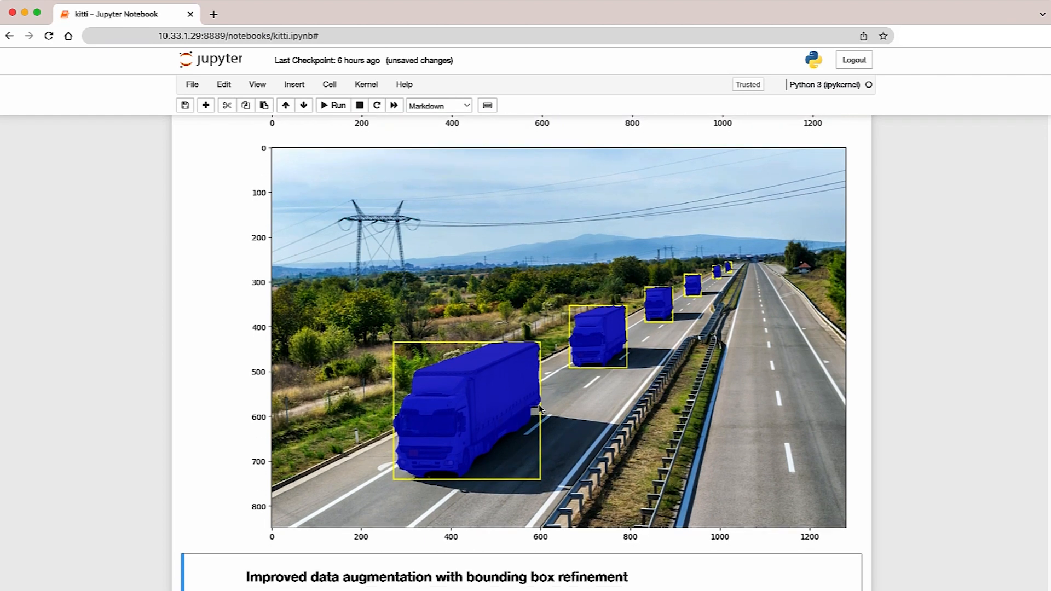
mouse_move(568, 379)
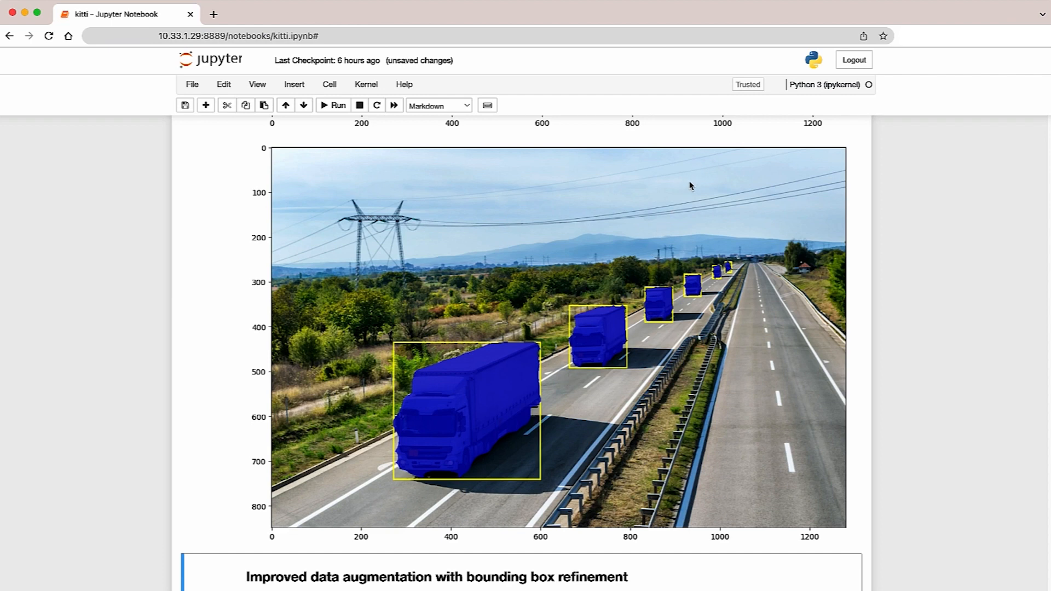
mouse_move(751, 24)
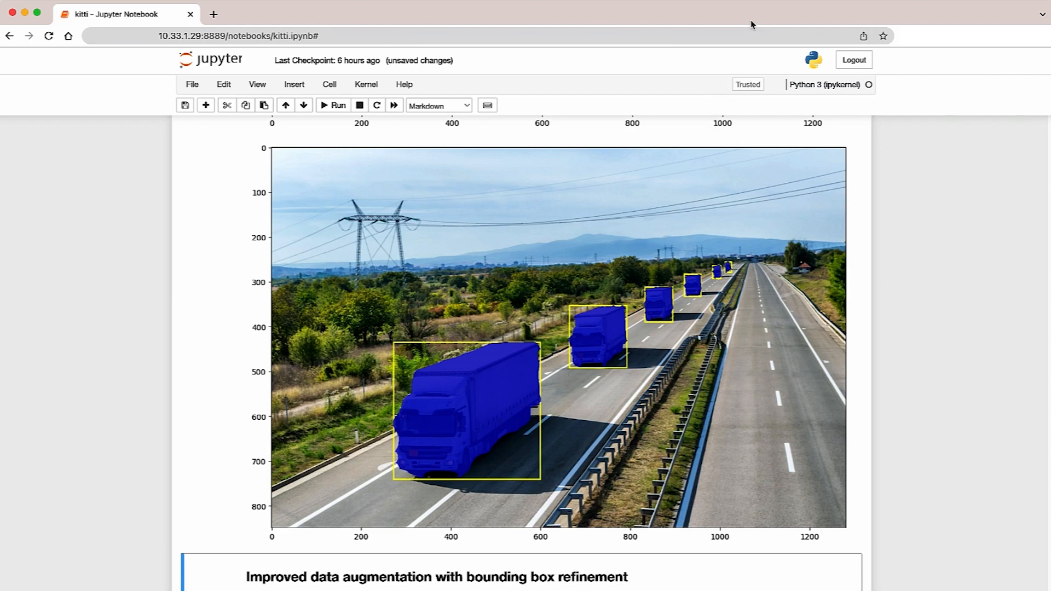
mouse_move(750, 24)
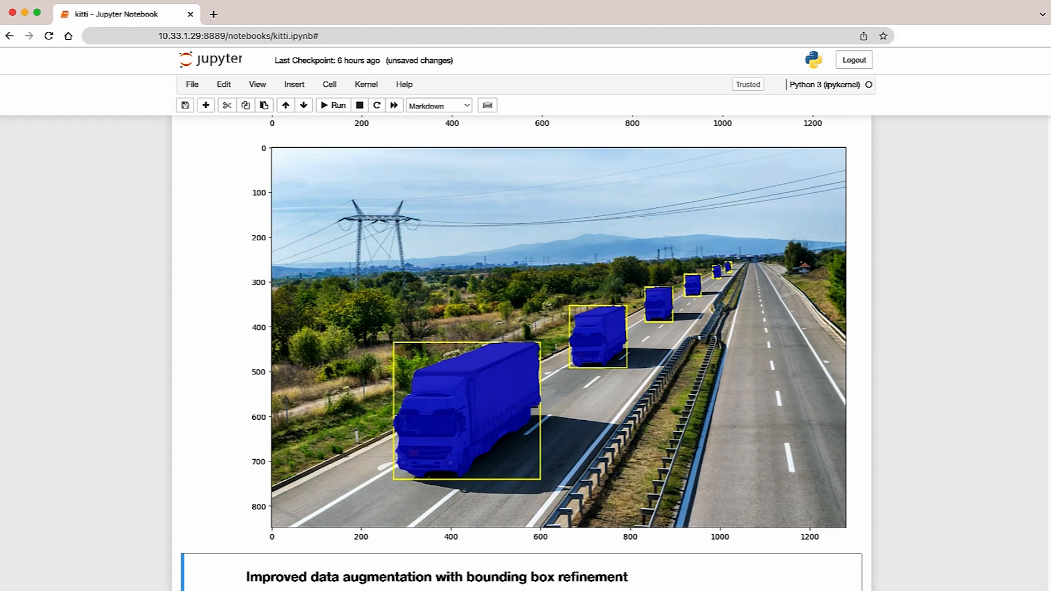